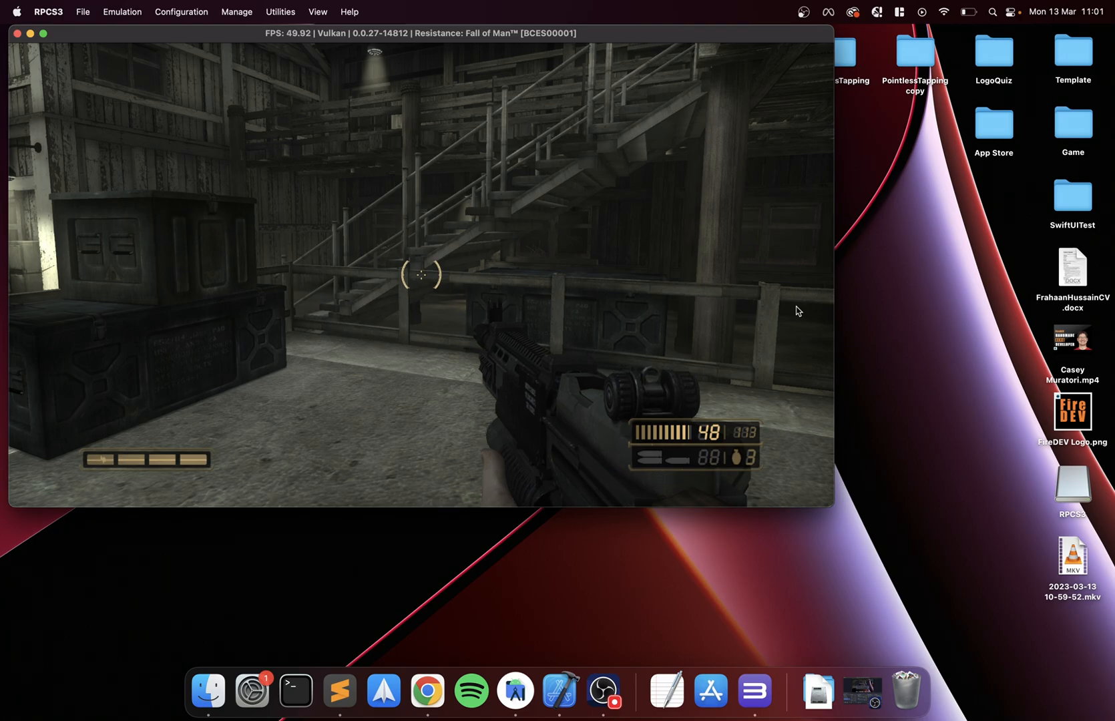
Save a savestate of Resistance: Fall of Man and stop it, returning to the game list
left_click(214, 54)
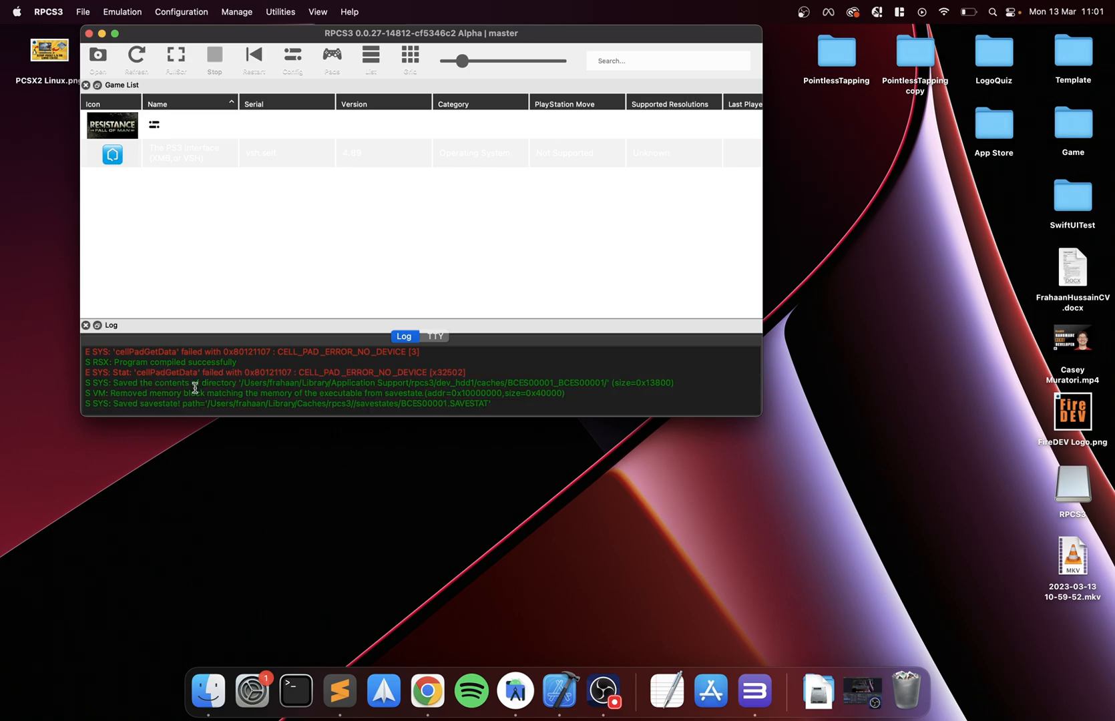
mouse_move(509, 139)
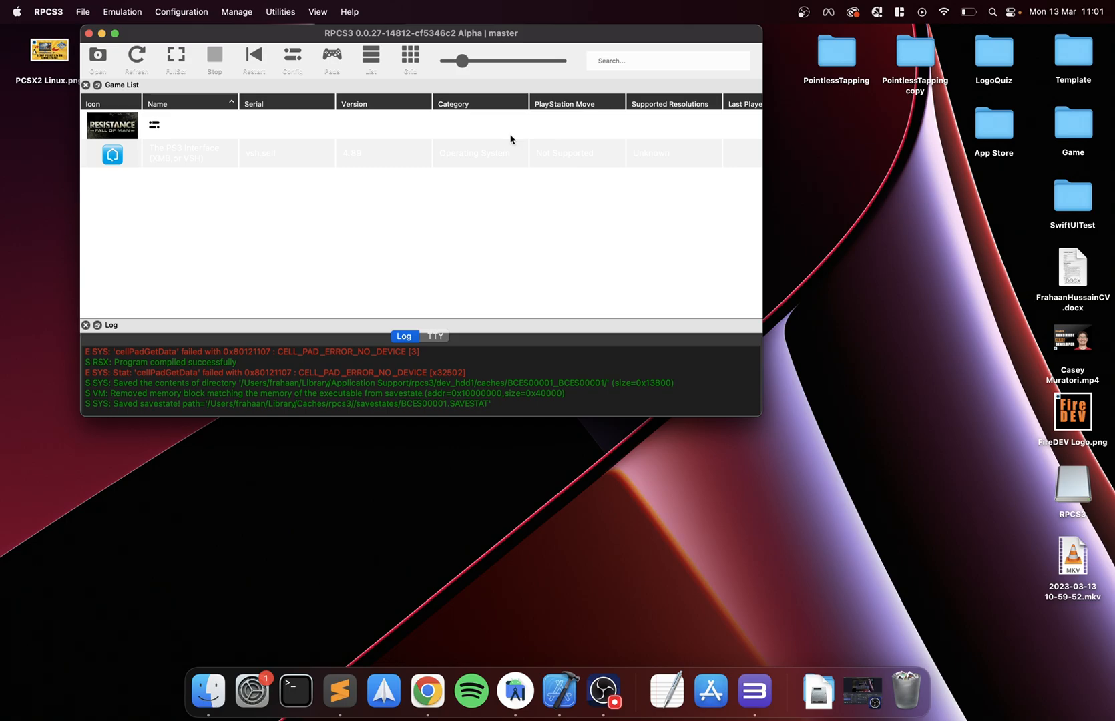
mouse_move(194, 646)
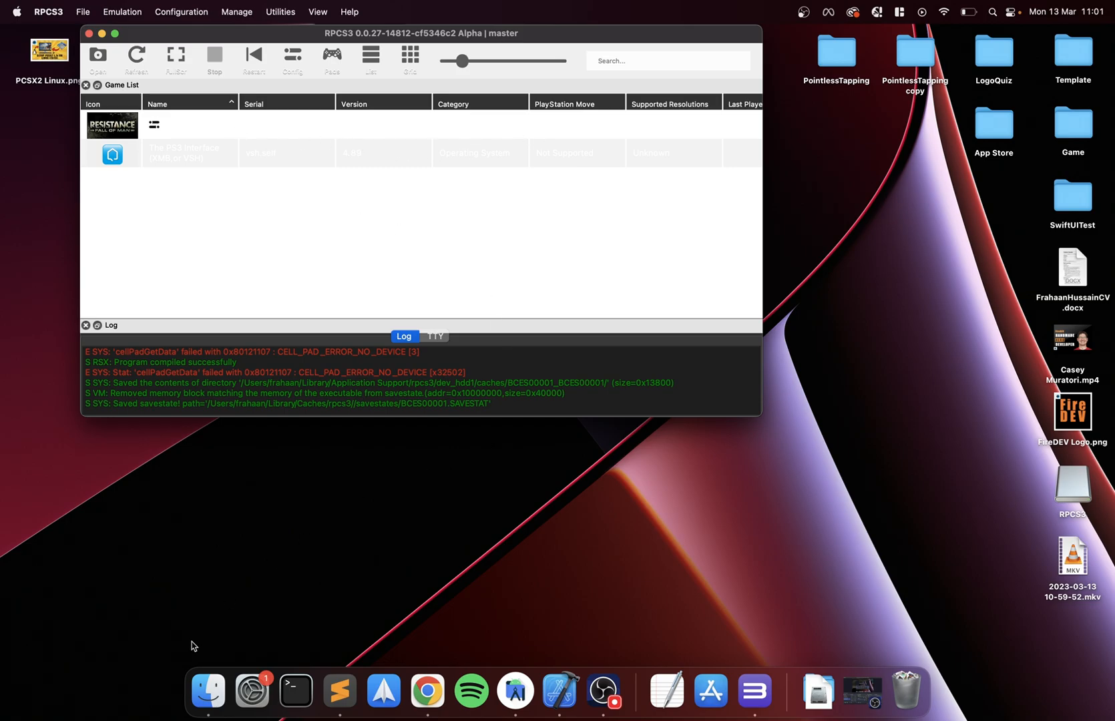
Show the RPCS3 app selected in Applications in a new Finder window
right_click(207, 690)
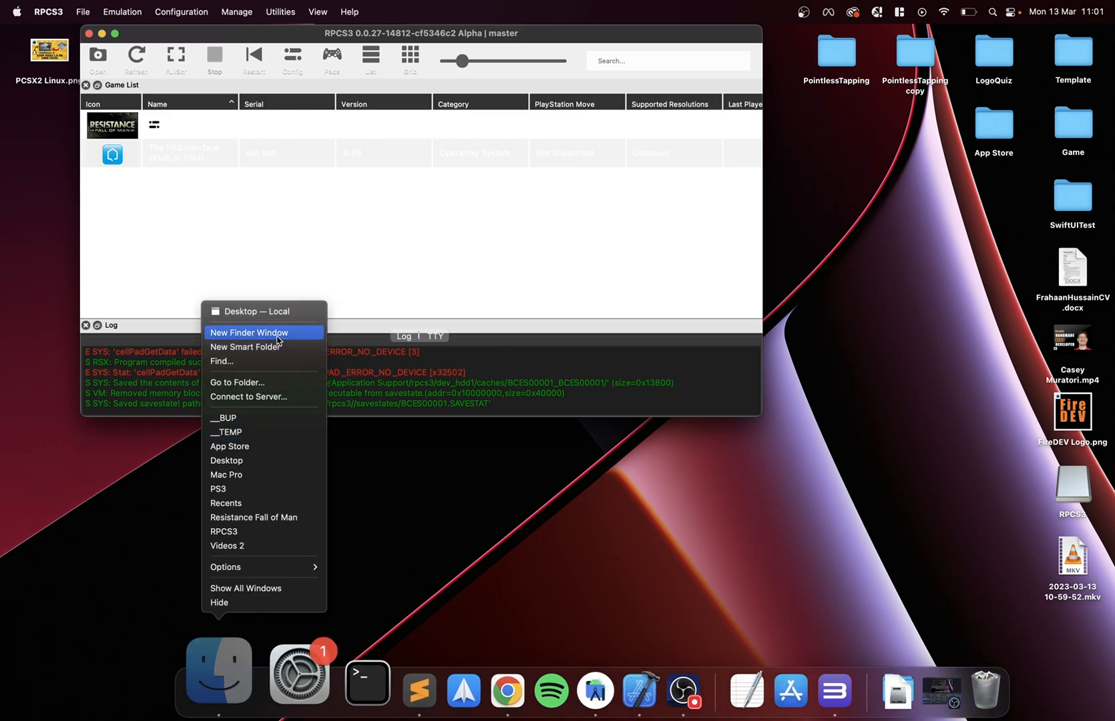
left_click(248, 332)
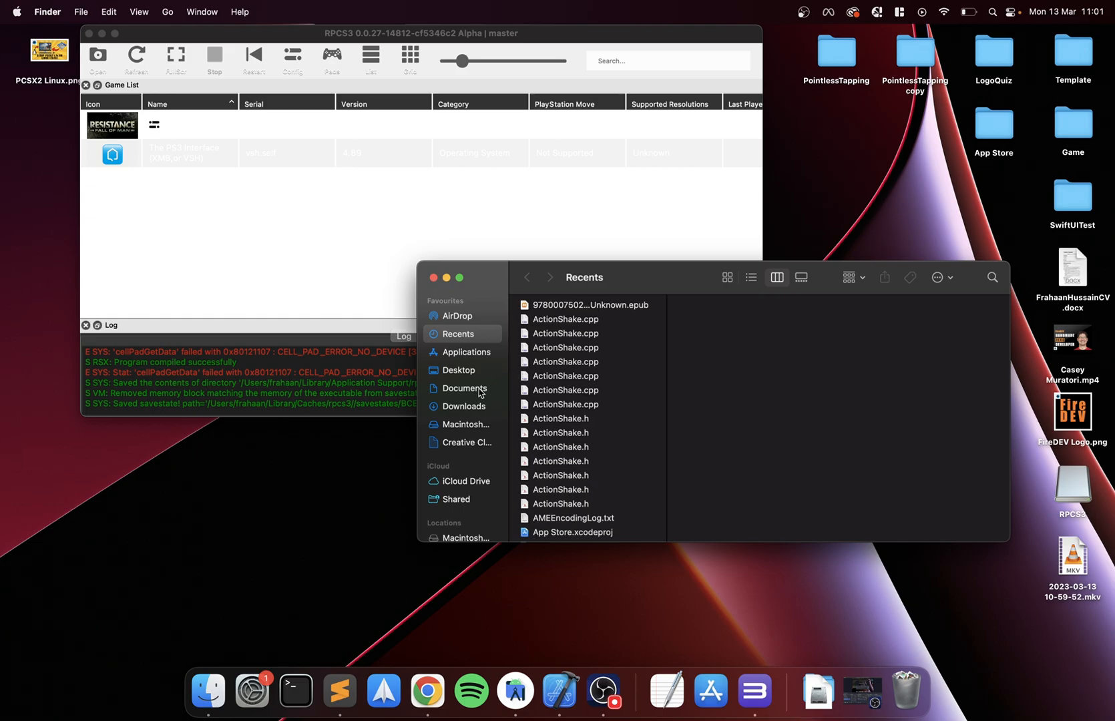
left_click(465, 387)
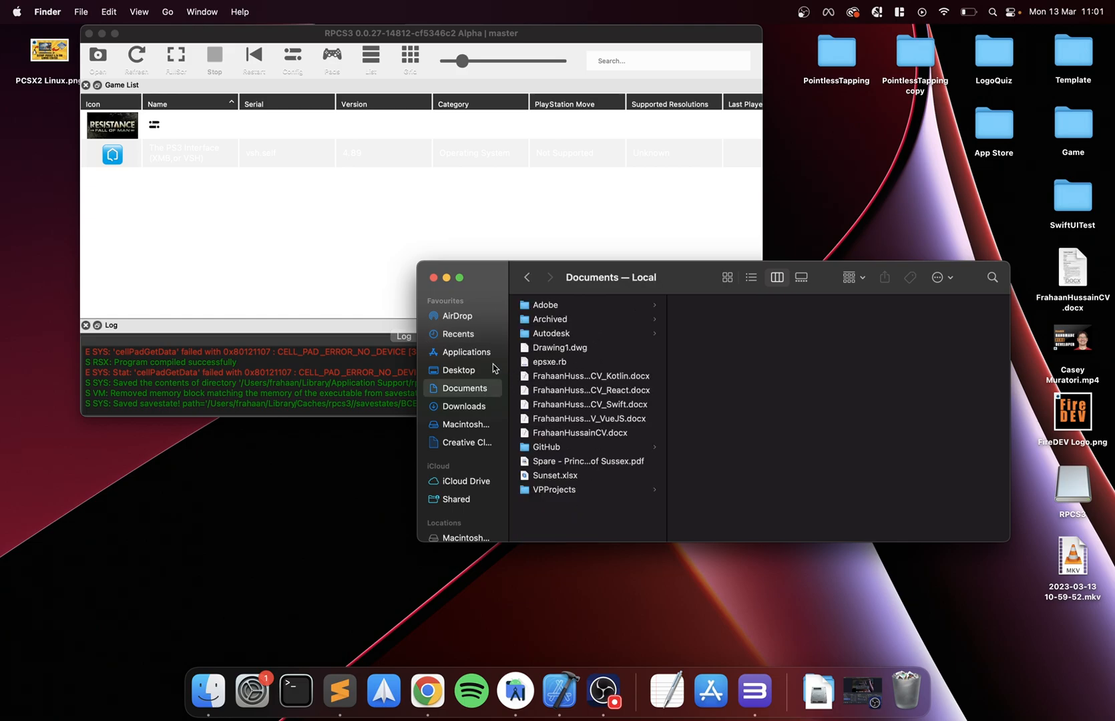
left_click(467, 352)
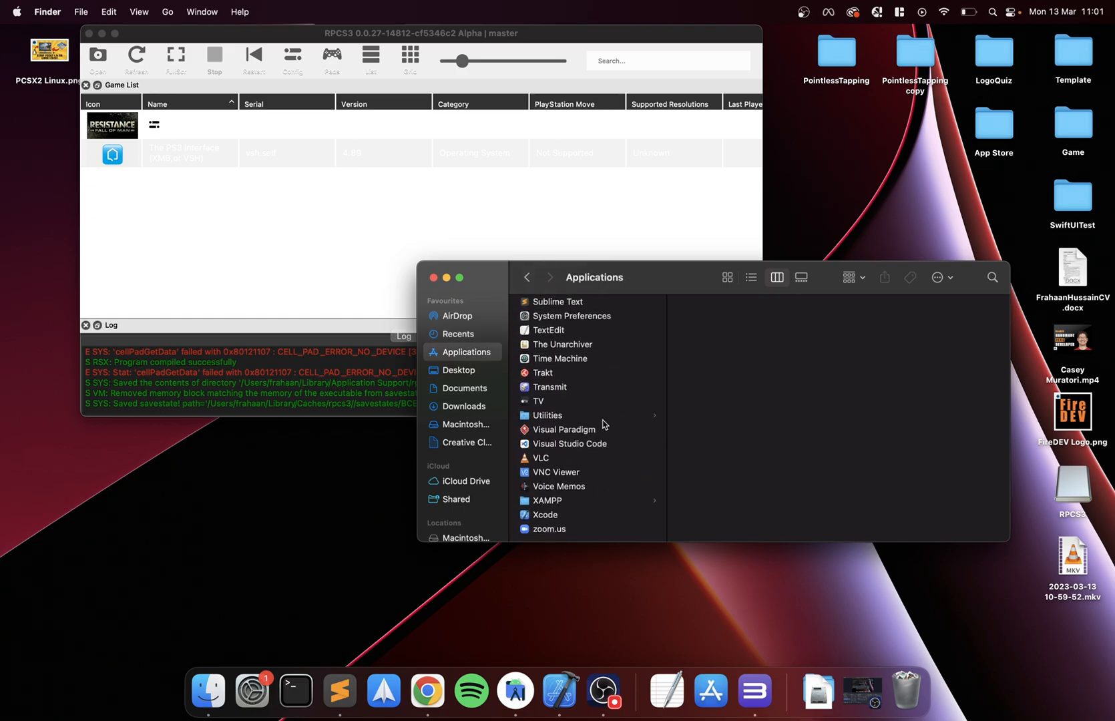
scroll("up", 3)
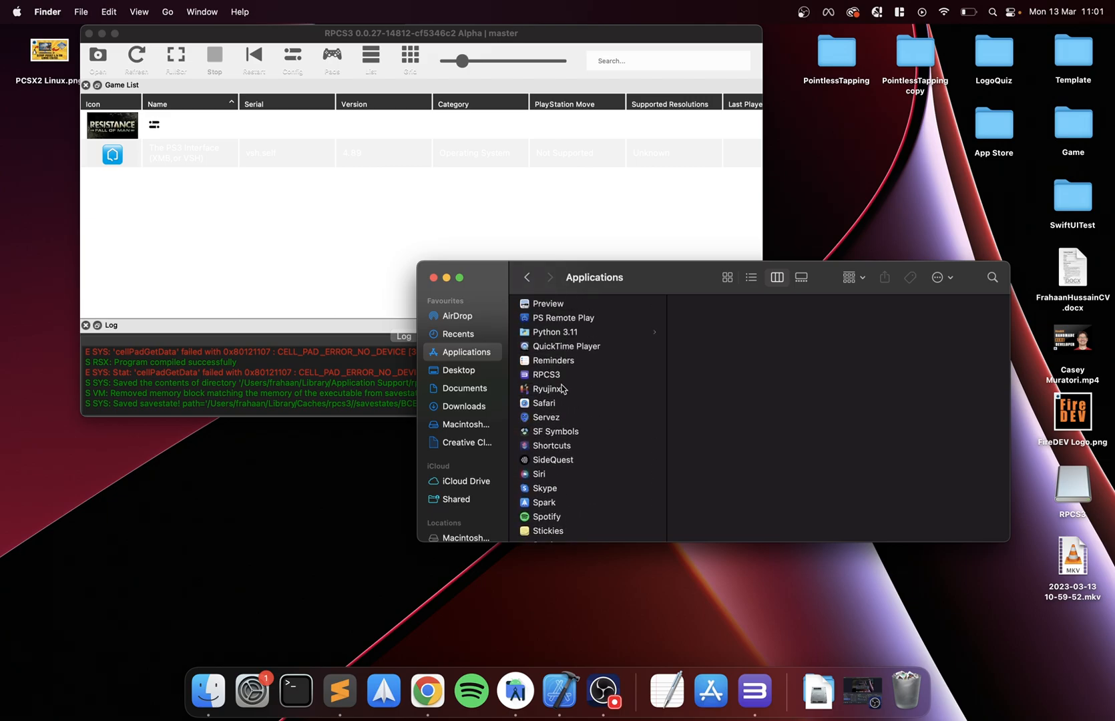
left_click(545, 375)
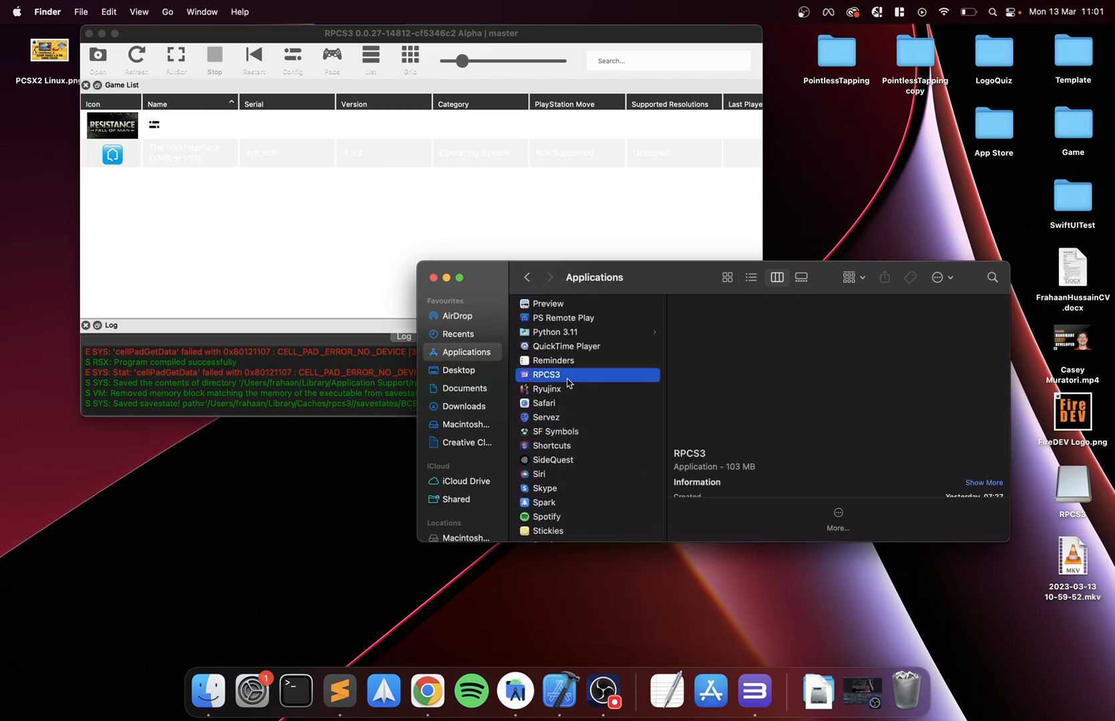
Return to the emulator and select the Resistance: Fall of Man entry
left_click(545, 374)
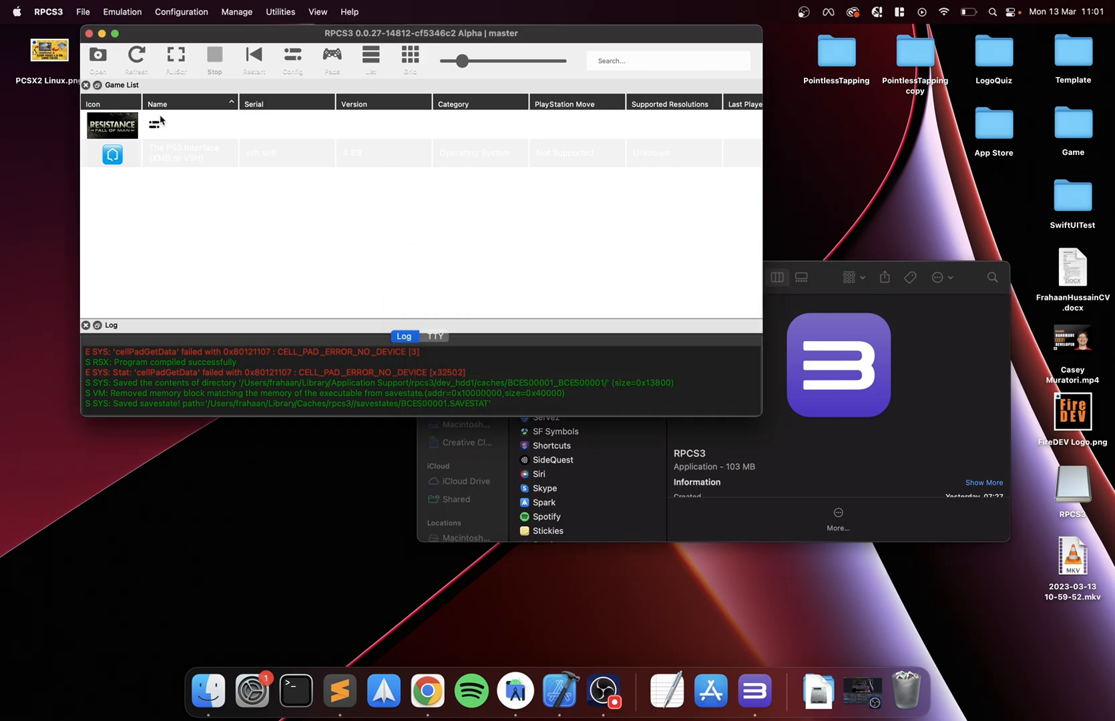
right_click(177, 124)
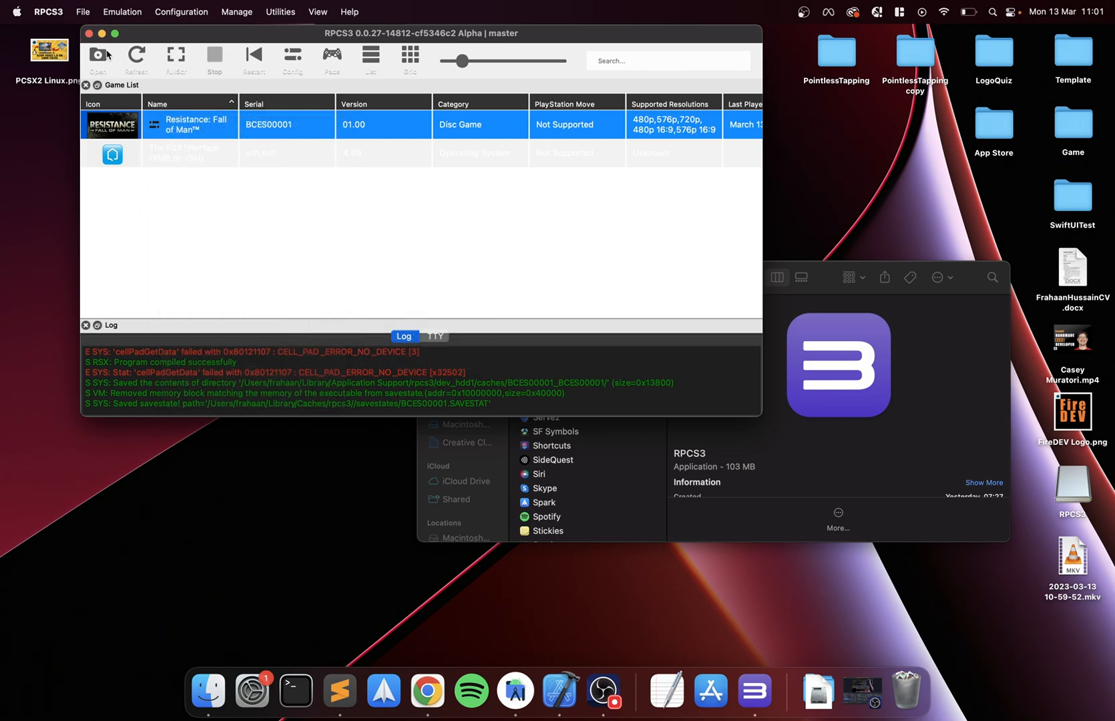
left_click(83, 12)
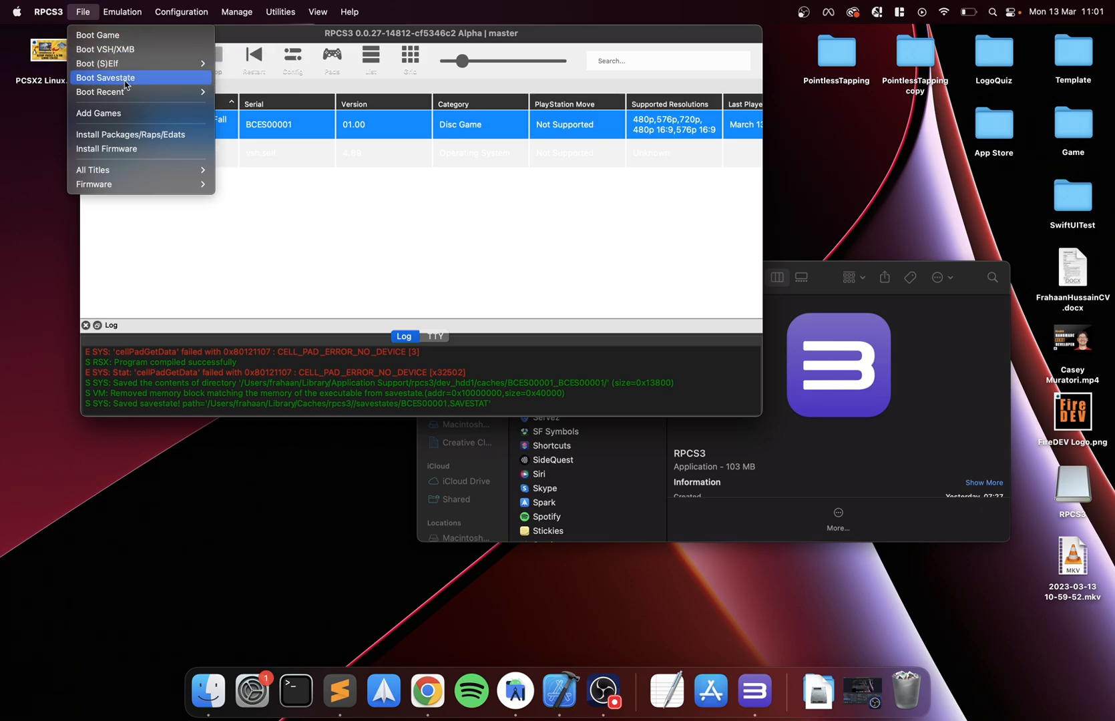
mouse_move(97, 63)
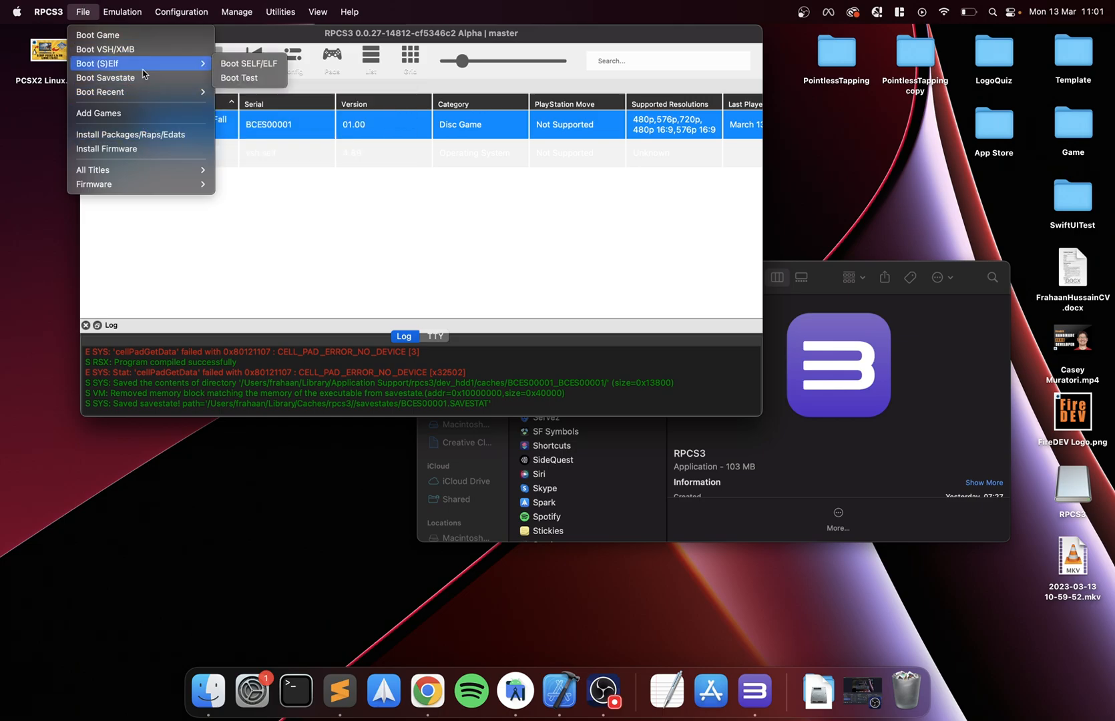
left_click(106, 77)
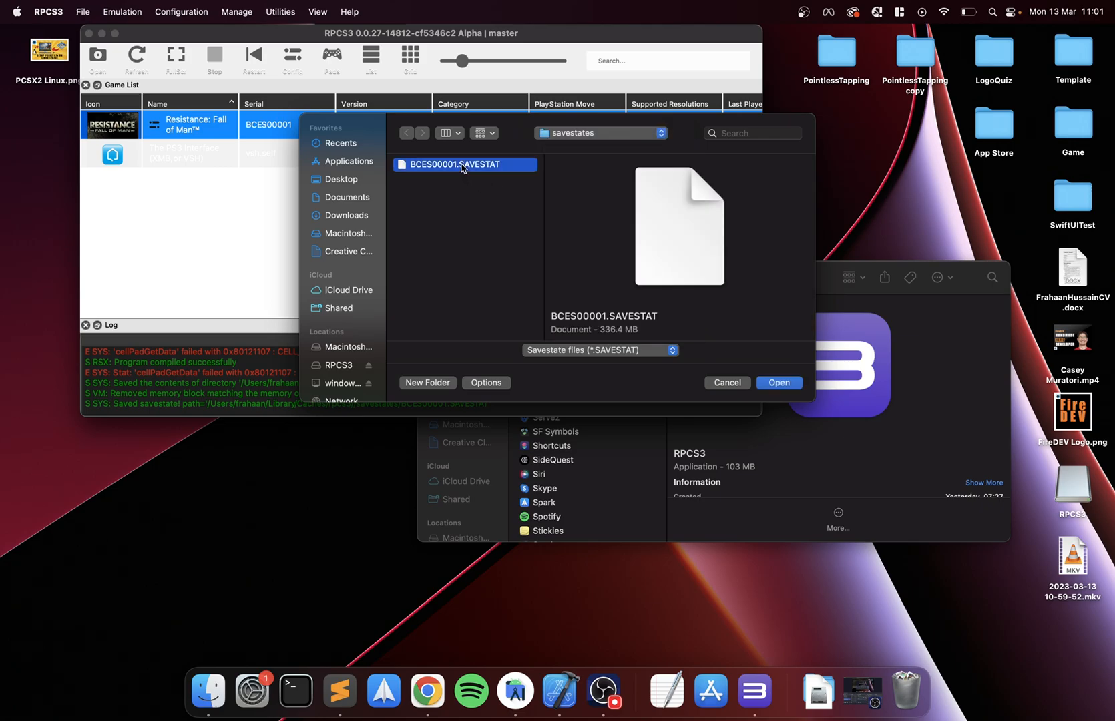
left_click(779, 383)
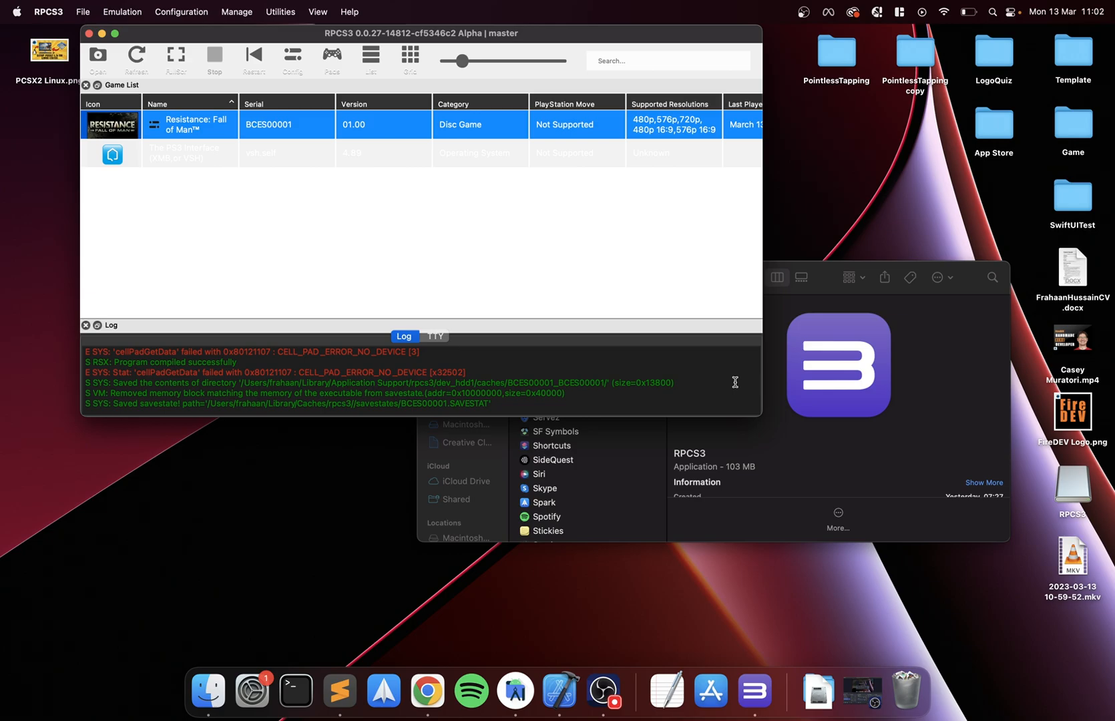
mouse_move(152, 132)
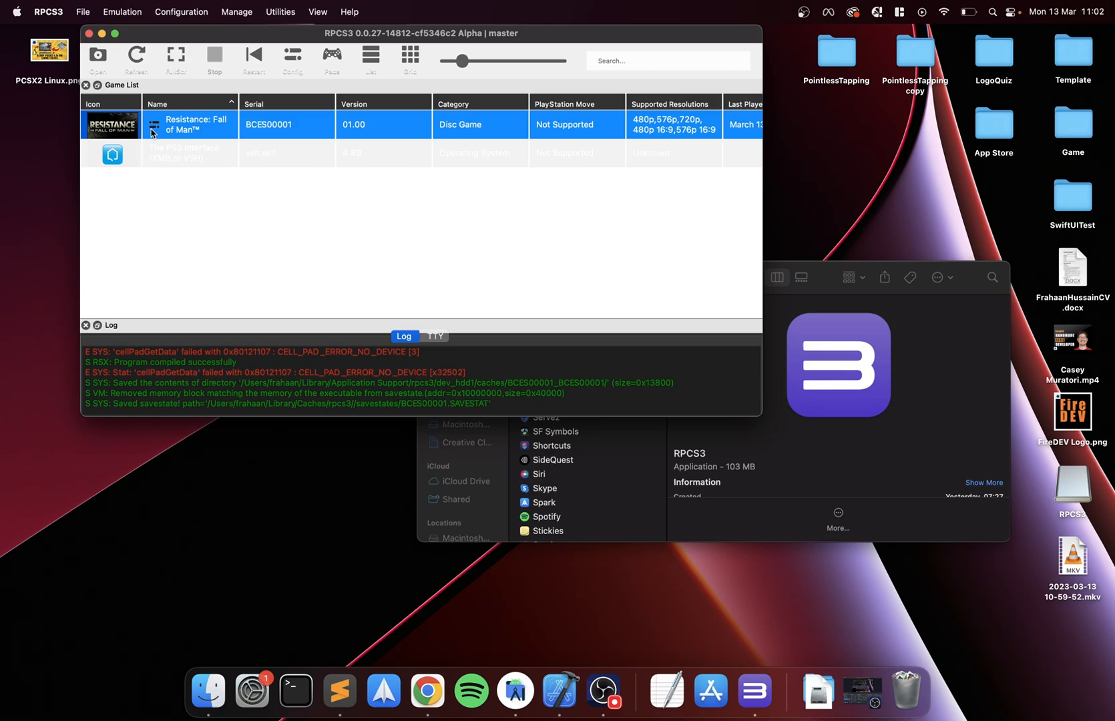
Boot Resistance: Fall of Man from its saved state
left_click(82, 12)
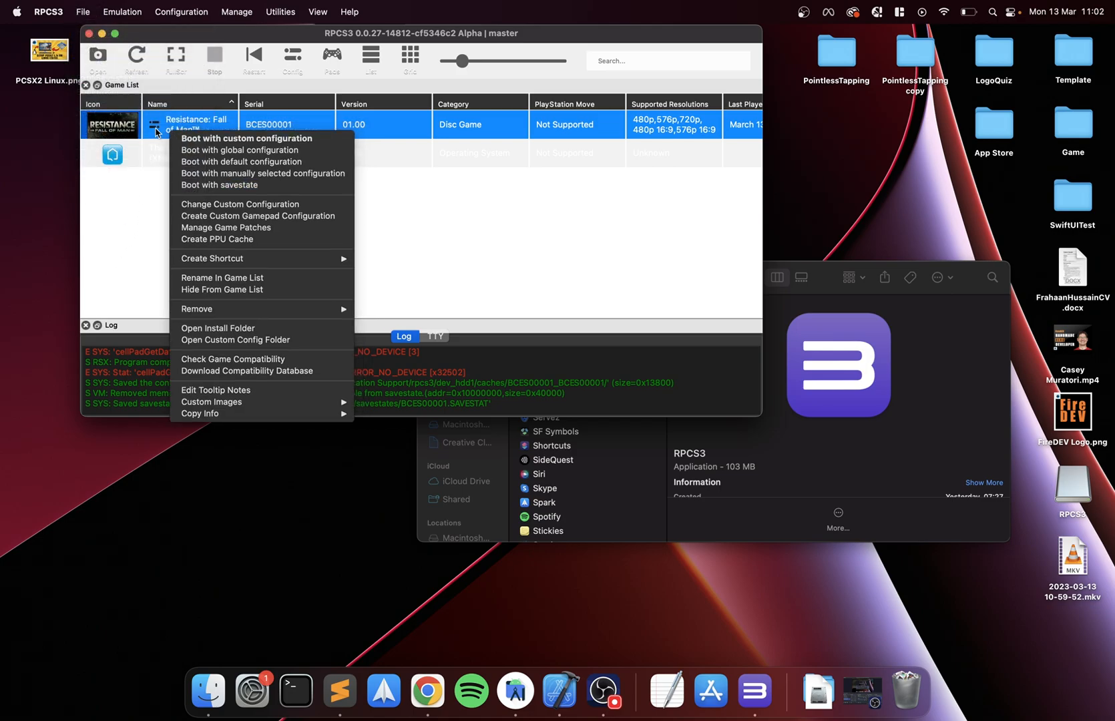
mouse_move(222, 185)
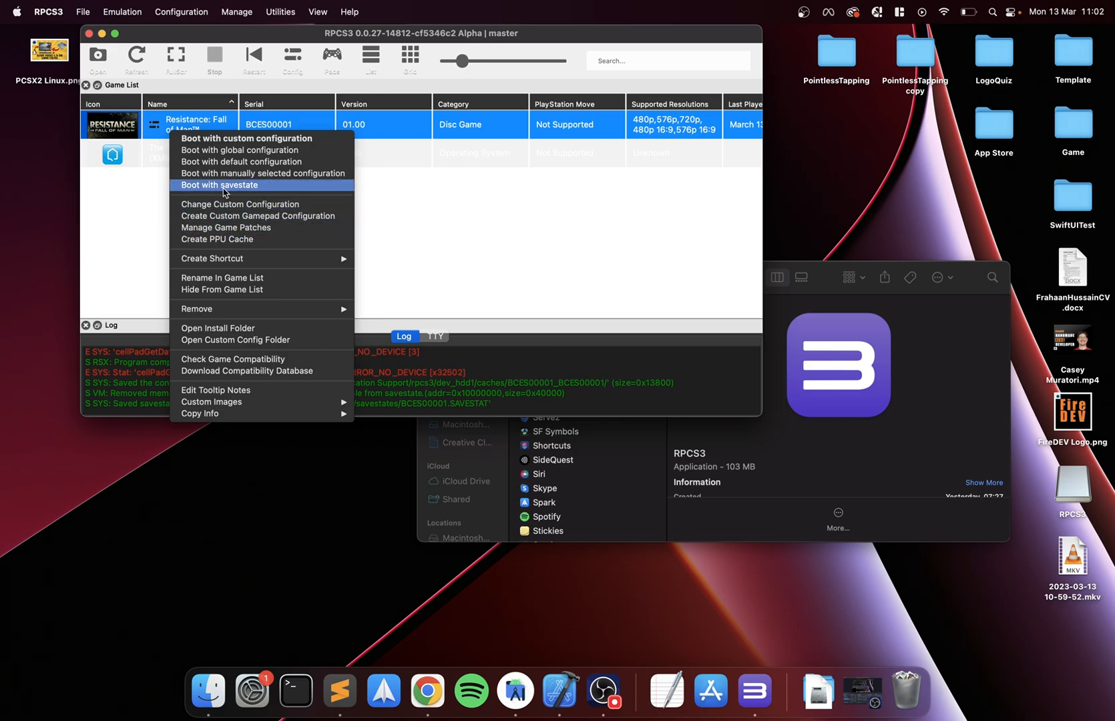
mouse_move(250, 189)
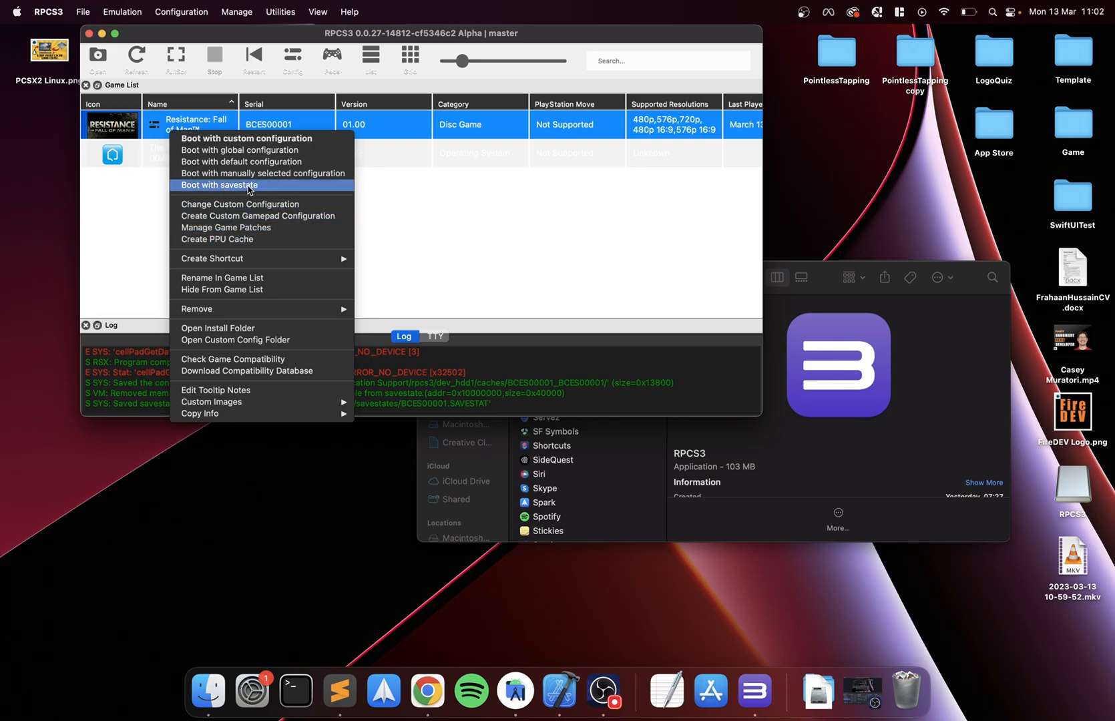
left_click(219, 184)
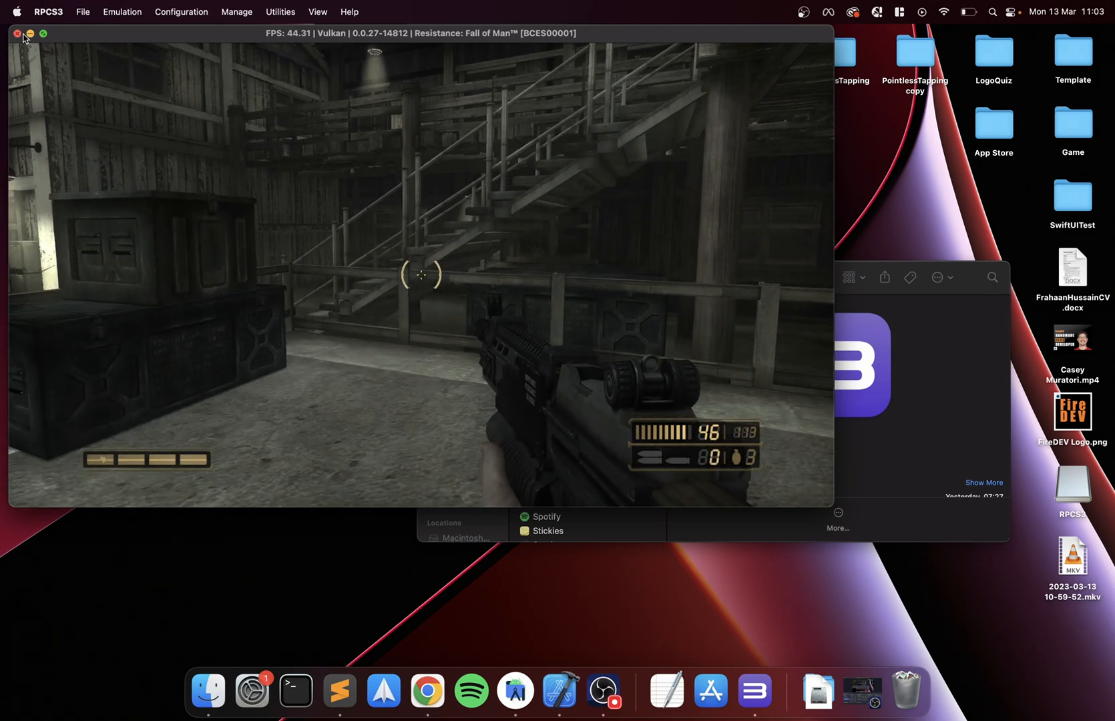
Exit the running game back to the list and pull down the Configuration menu
left_click(18, 32)
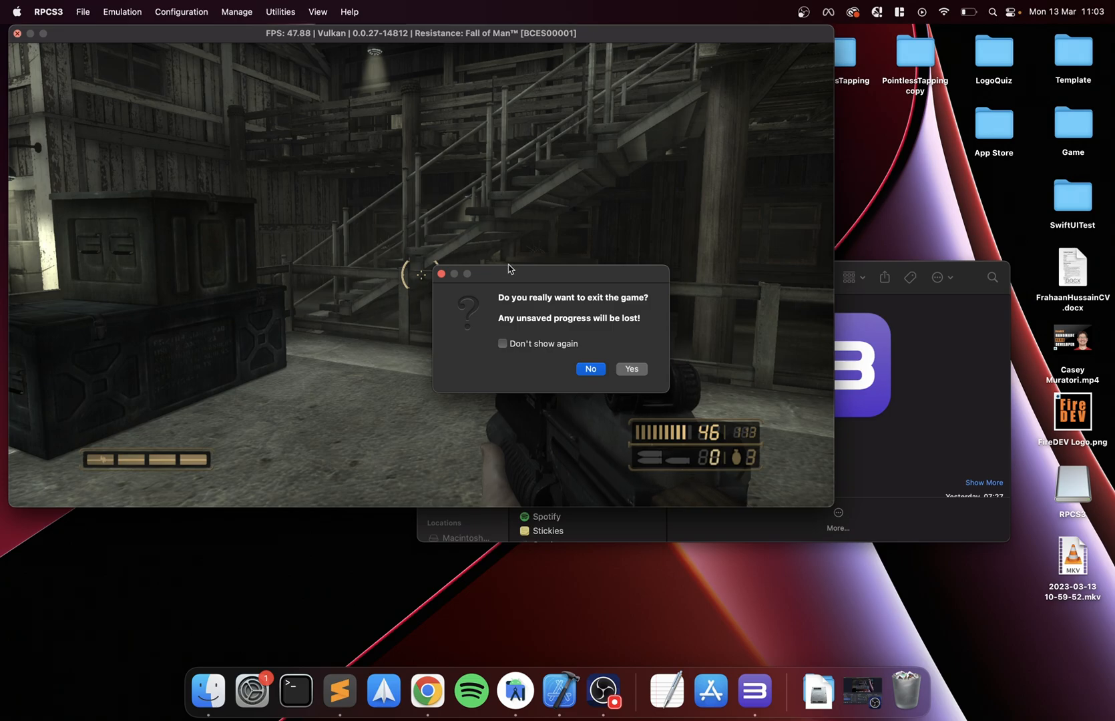
left_click(630, 369)
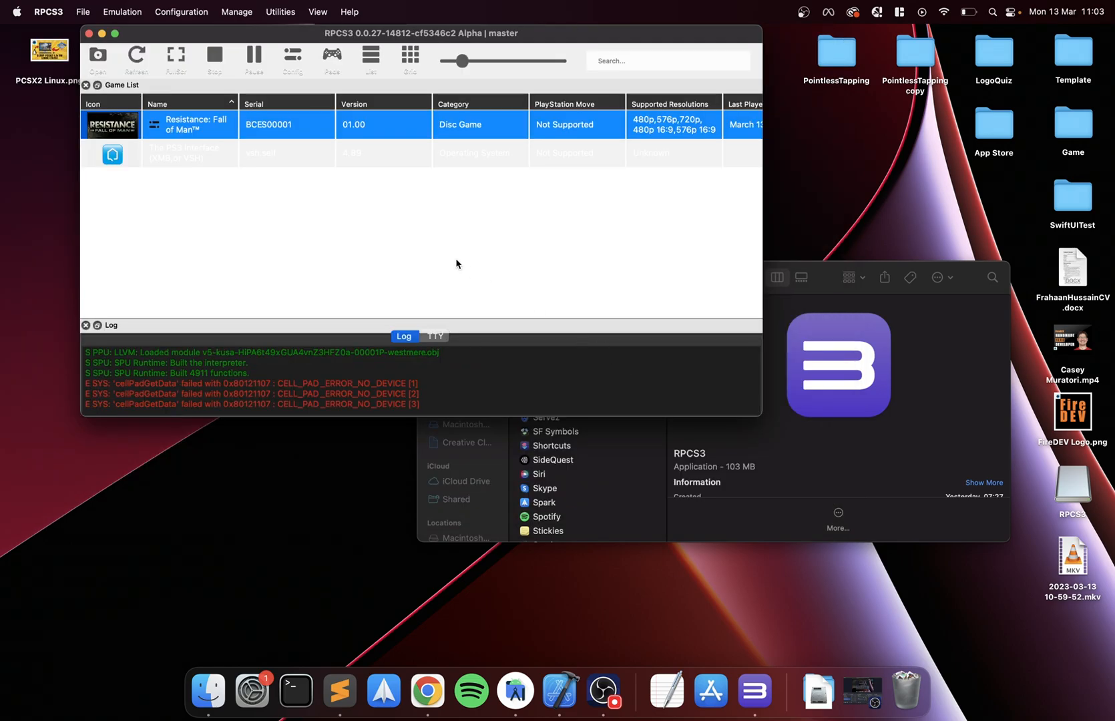
left_click(180, 12)
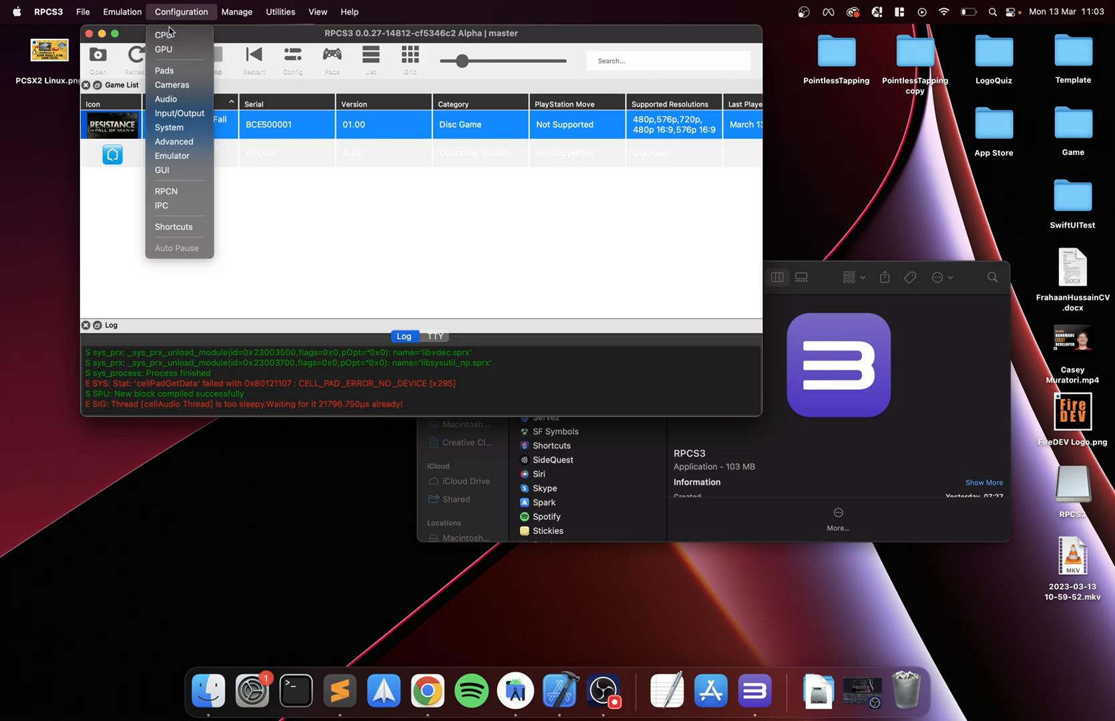
Open the CPU settings and dismiss the obsolete config entries prompt
left_click(163, 35)
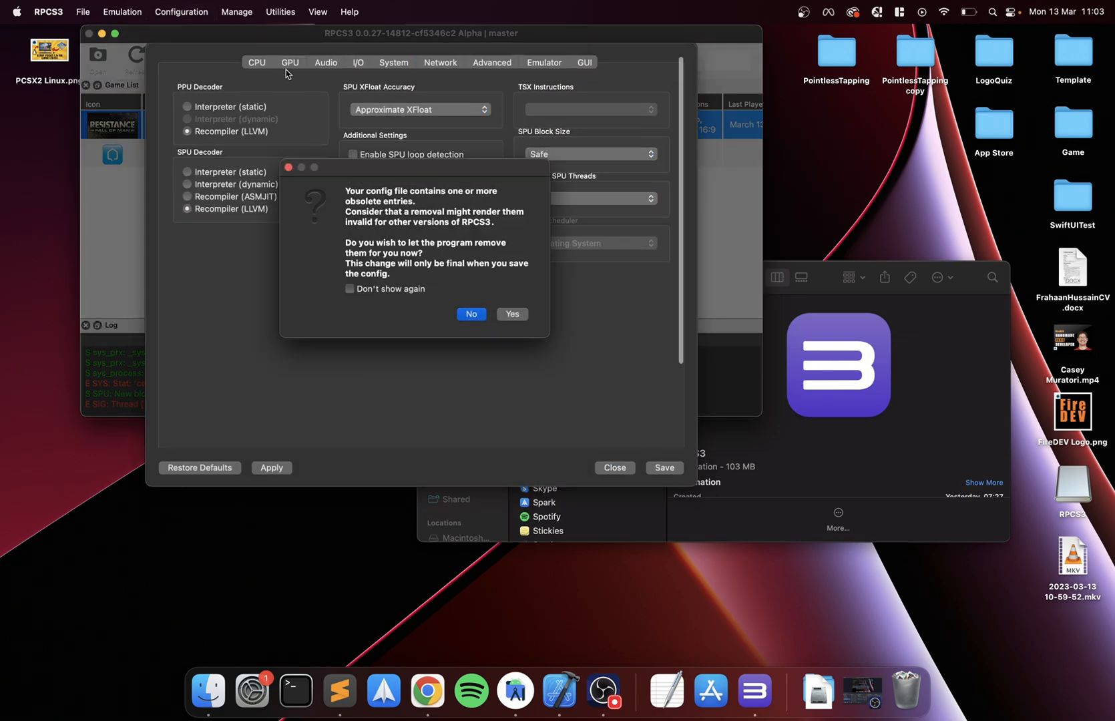
left_click(471, 314)
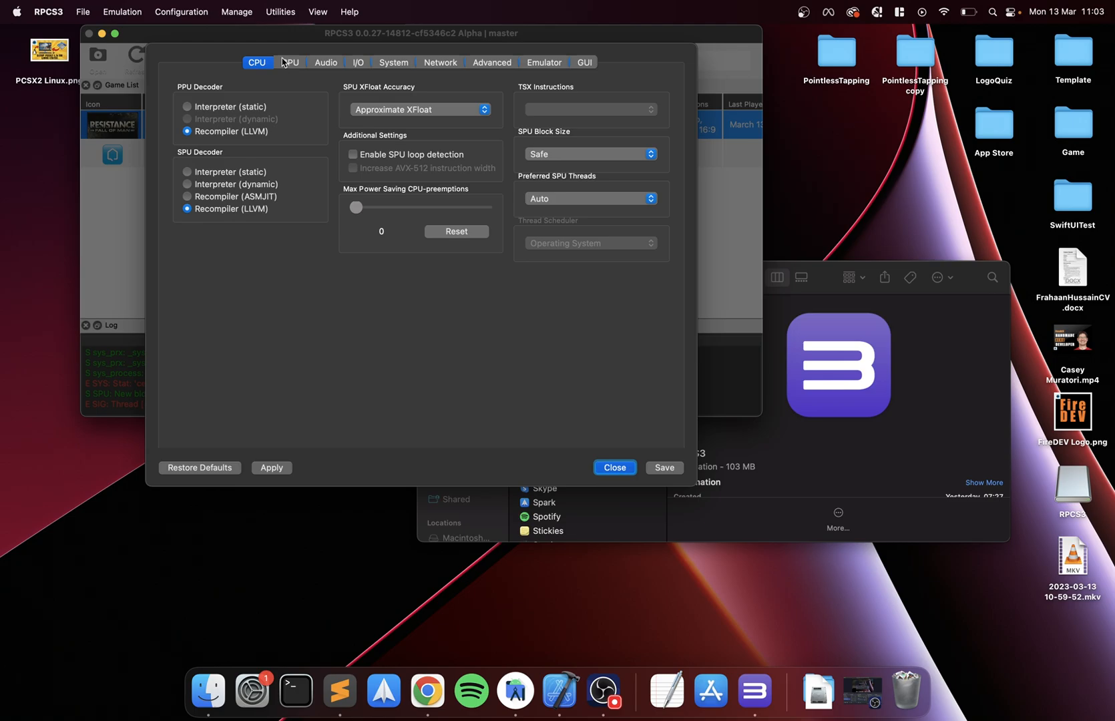
Review the GPU, GUI, Emulator and Advanced settings, ending on System
left_click(298, 63)
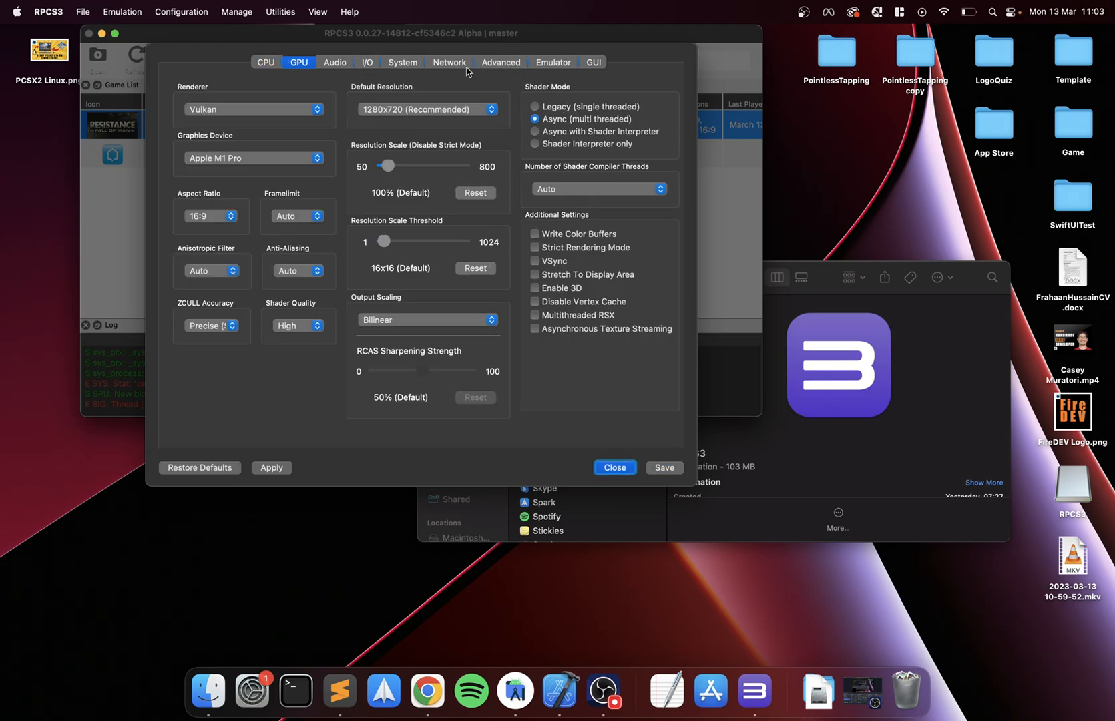
left_click(575, 63)
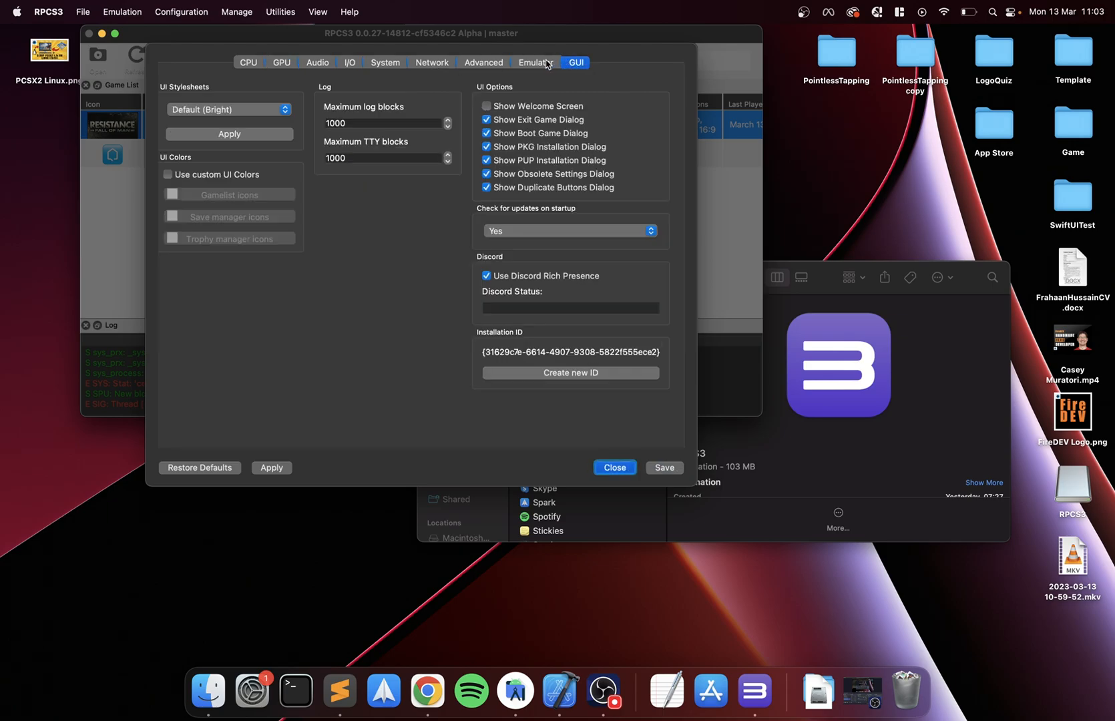
left_click(548, 63)
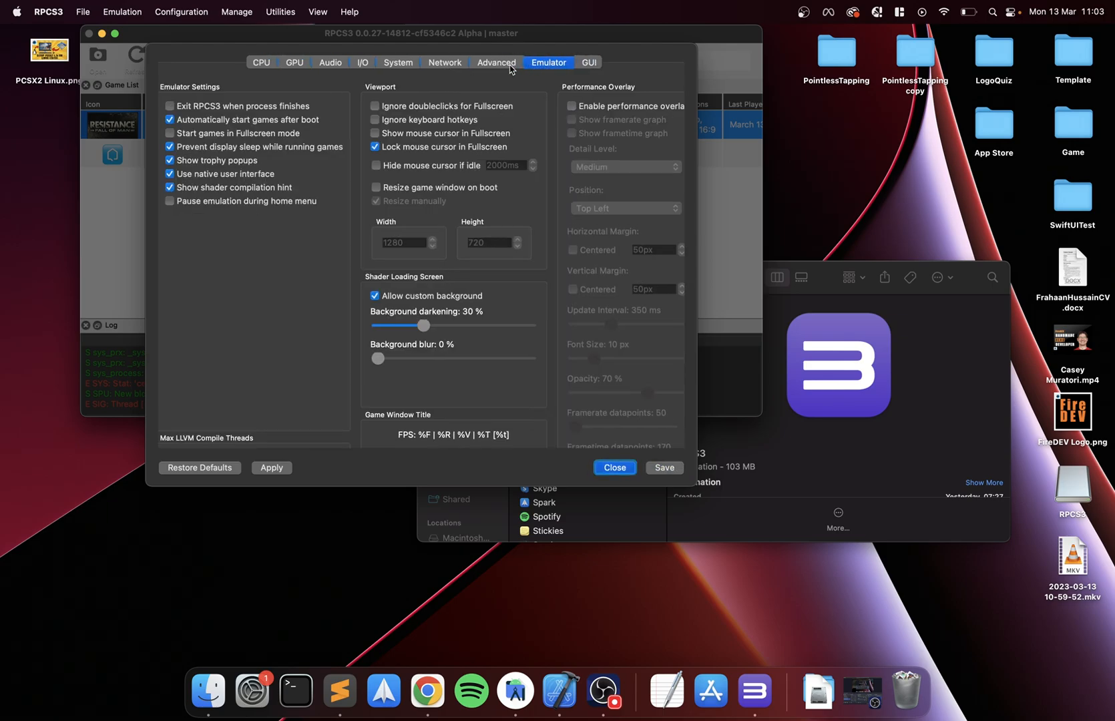
left_click(497, 63)
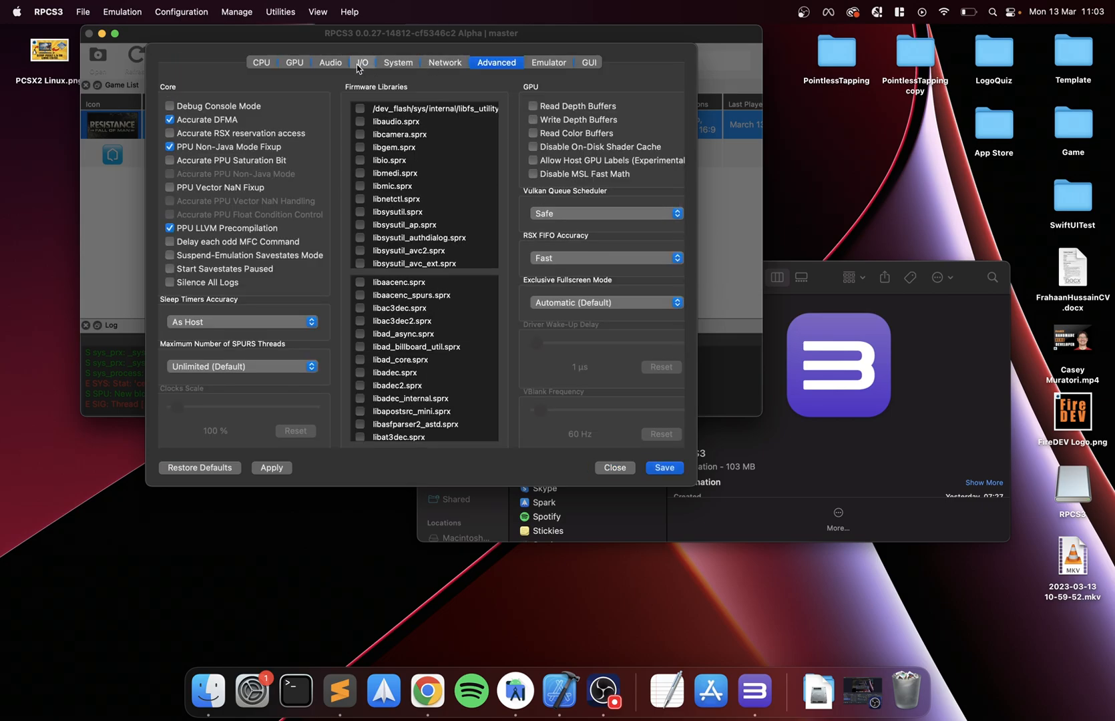
left_click(398, 63)
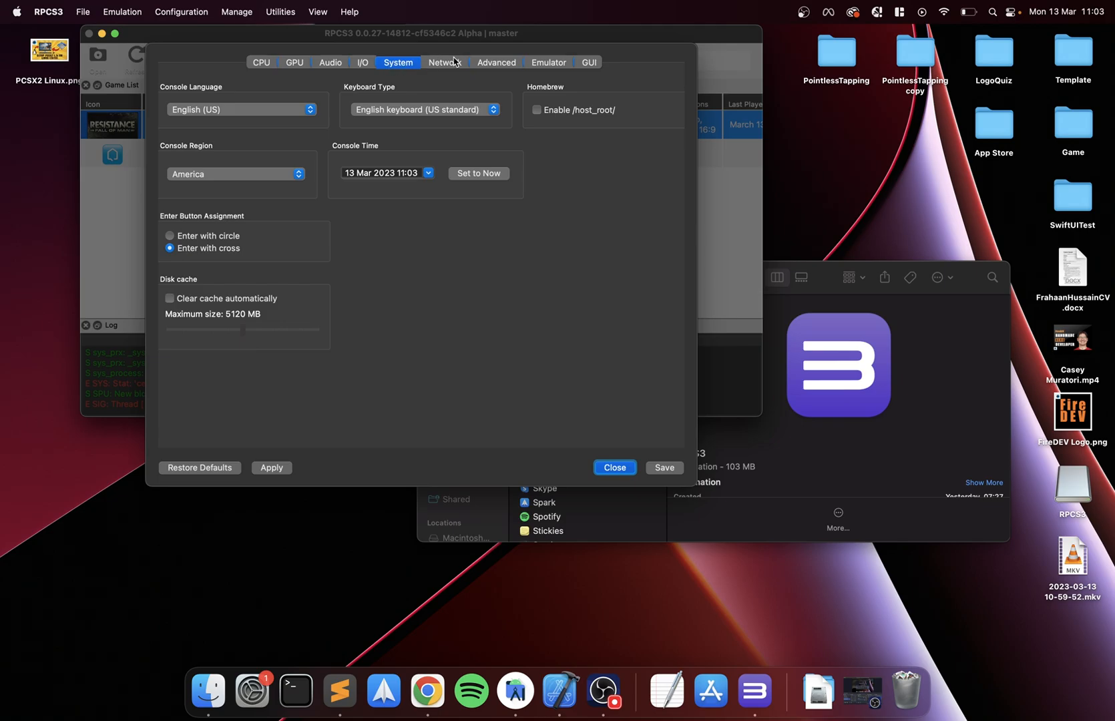
Turn on Debug Console Mode in the Advanced settings
left_click(496, 63)
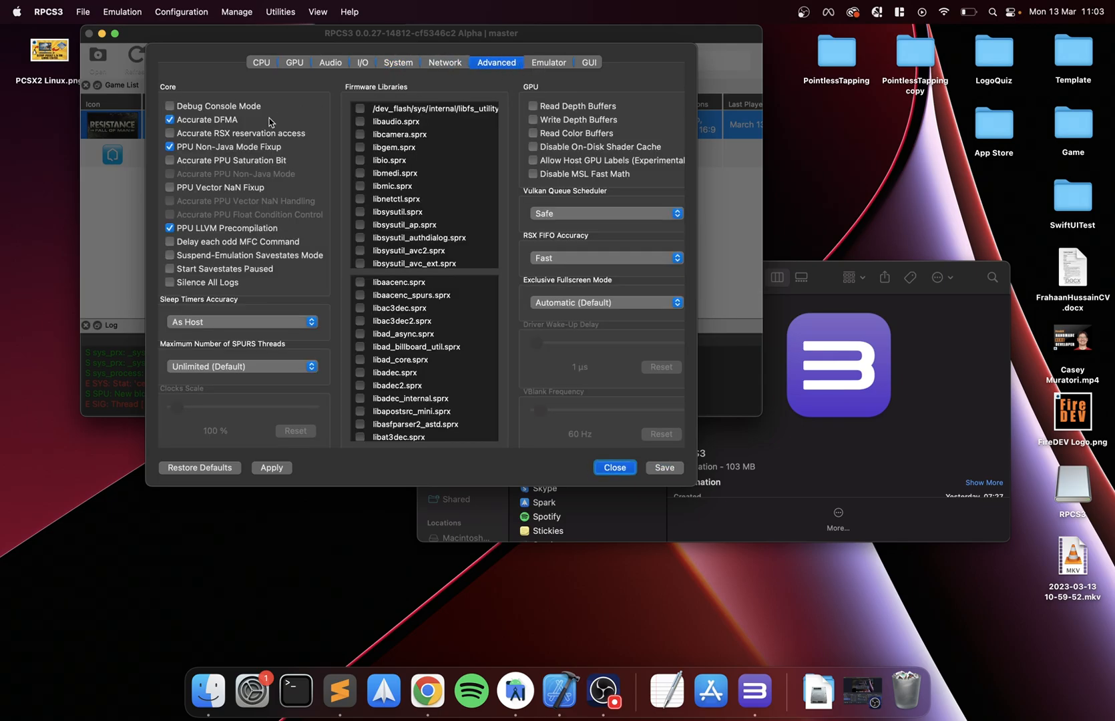
left_click(169, 105)
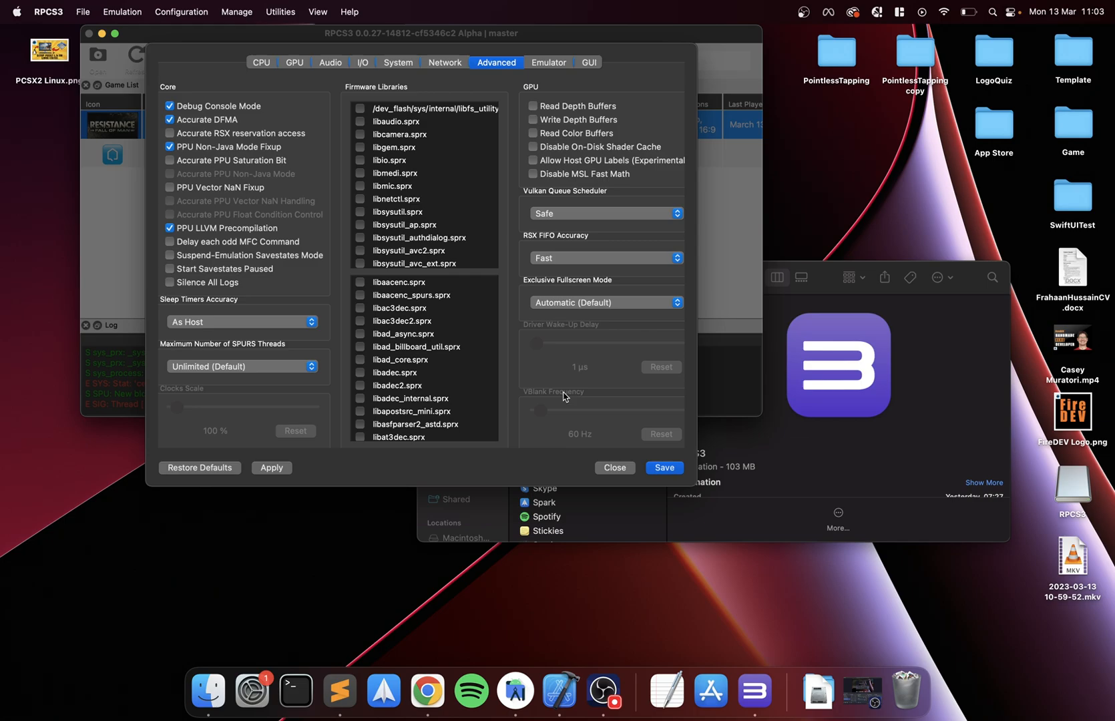
mouse_move(452, 236)
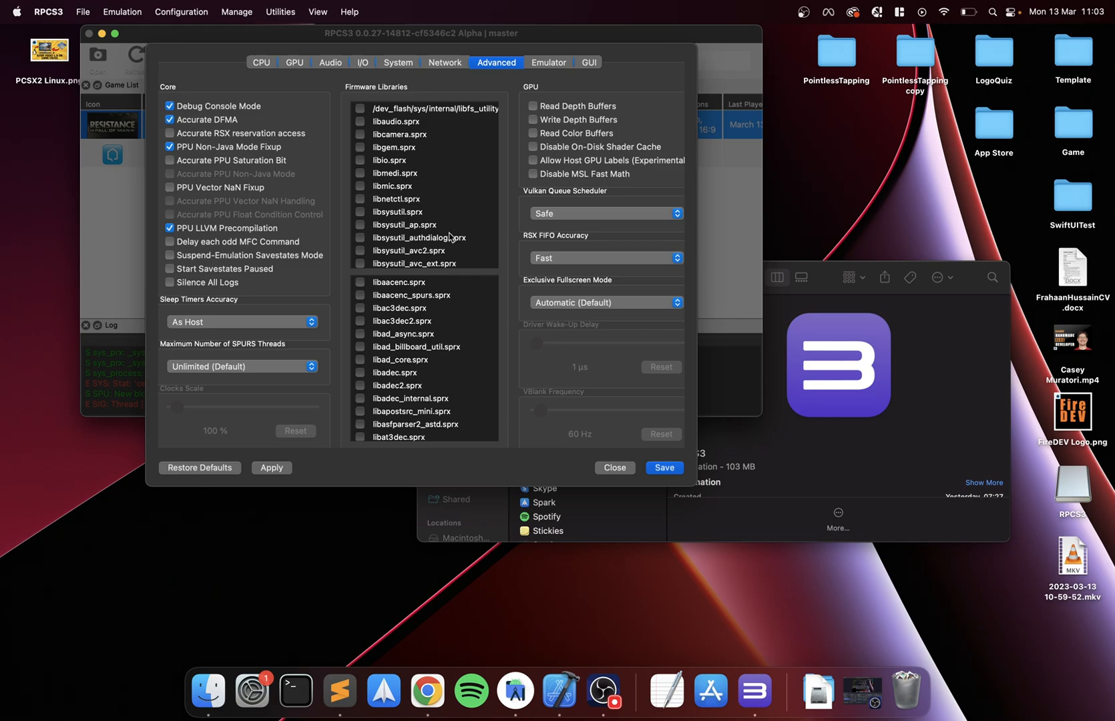
mouse_move(582, 305)
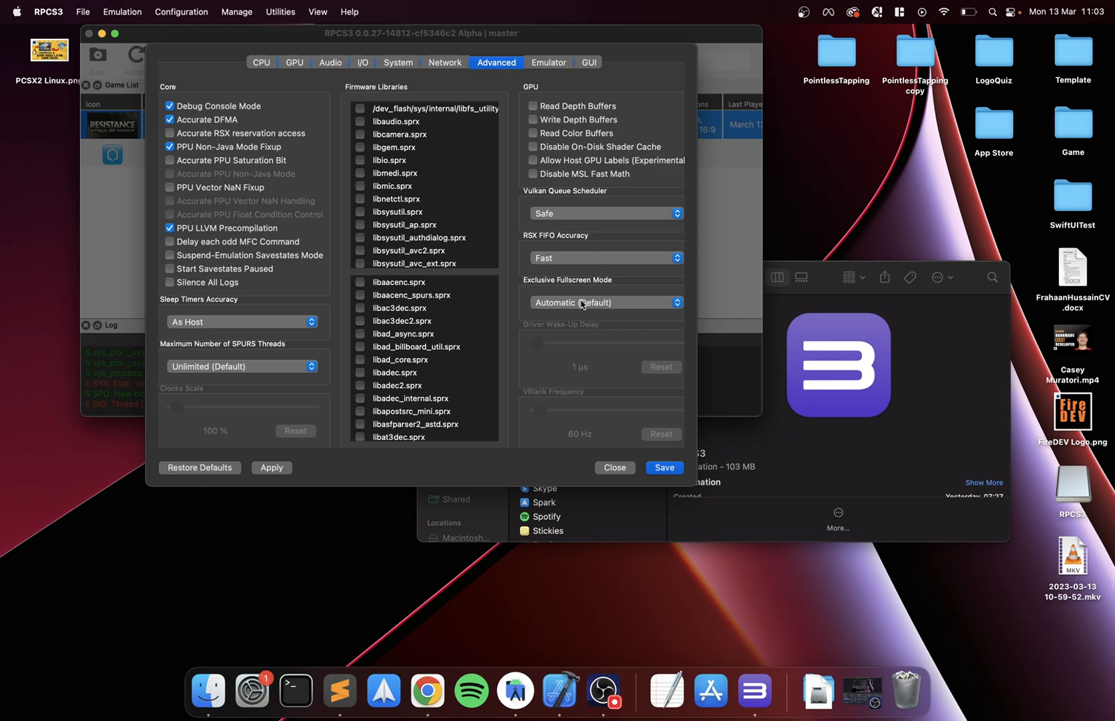
mouse_move(228, 153)
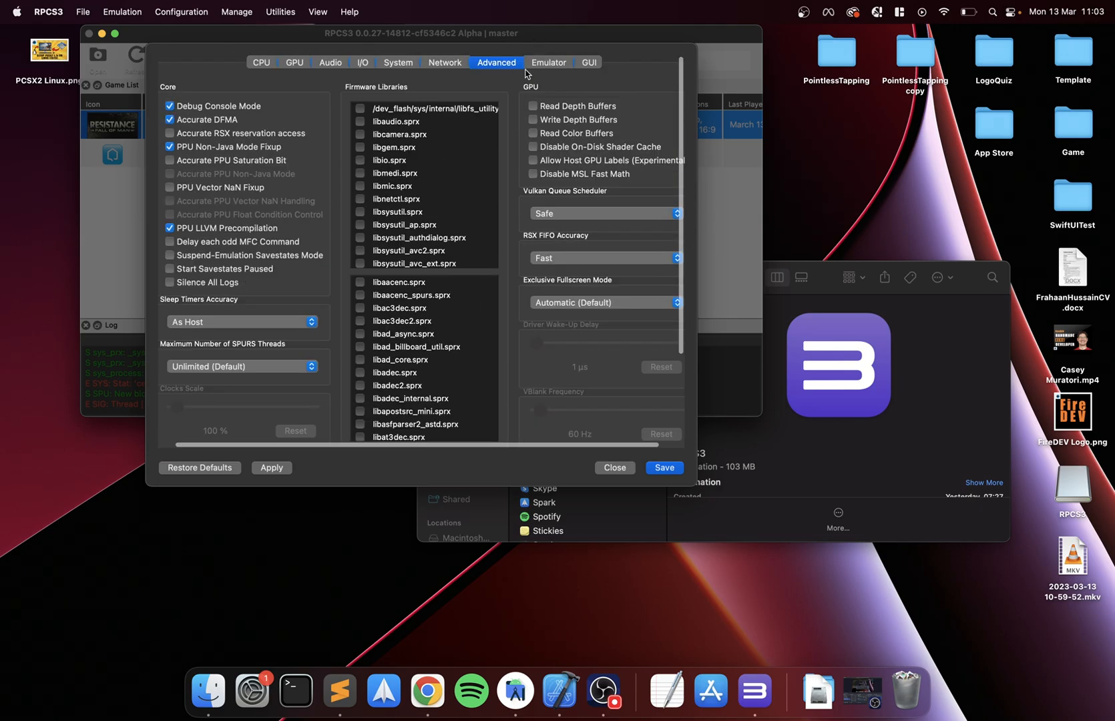
Compare the Emulator and Advanced settings, ending on the Emulator compile-thread and shader-loading options
left_click(549, 62)
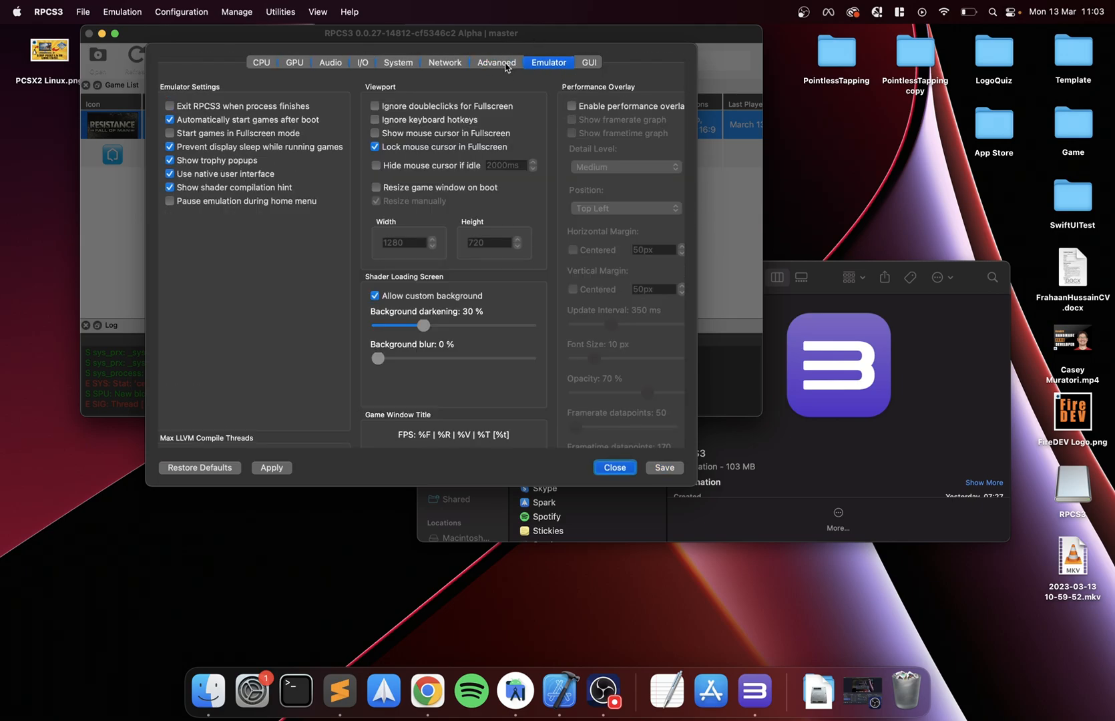
left_click(496, 63)
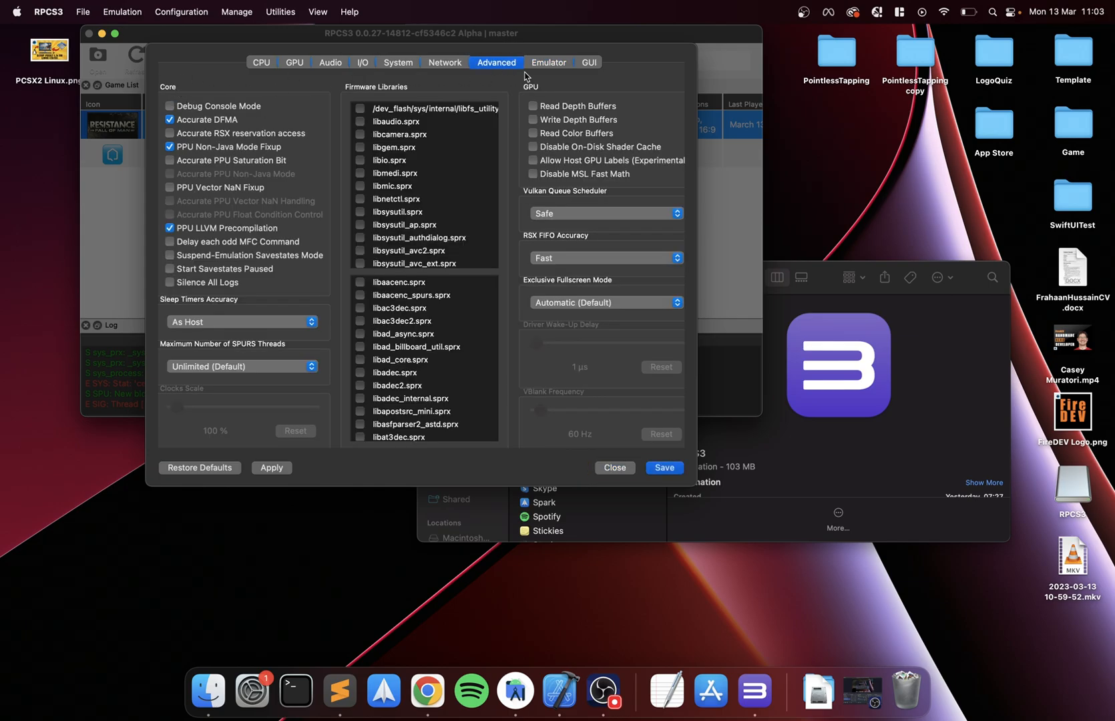
left_click(549, 63)
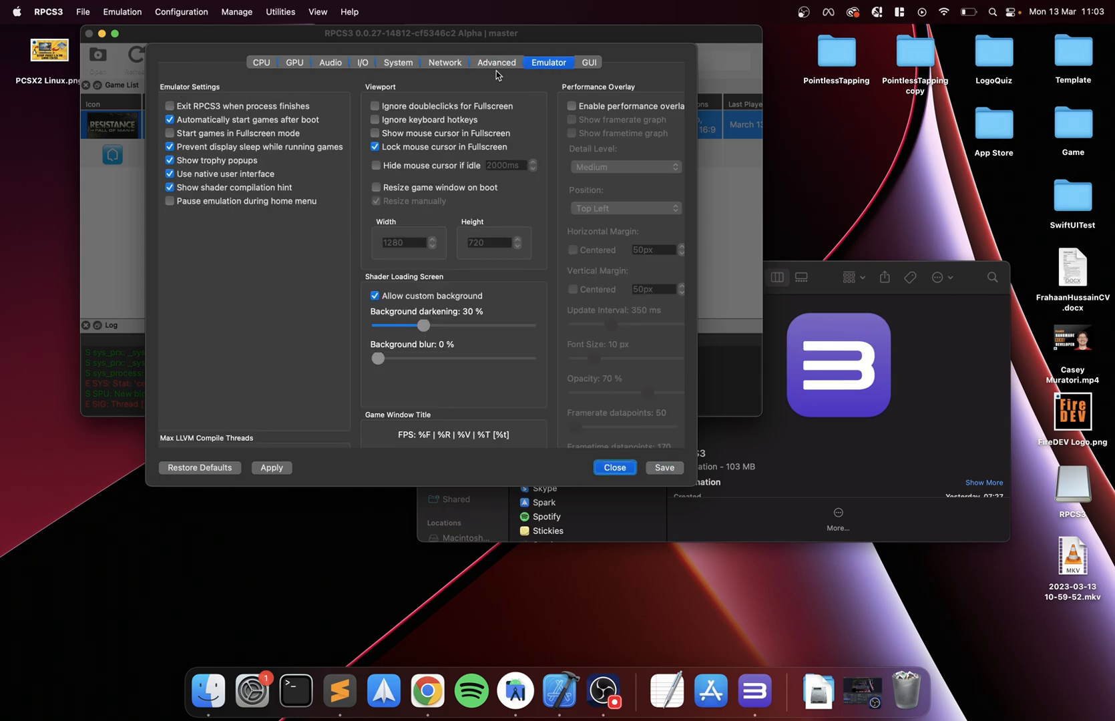
scroll("down", 3)
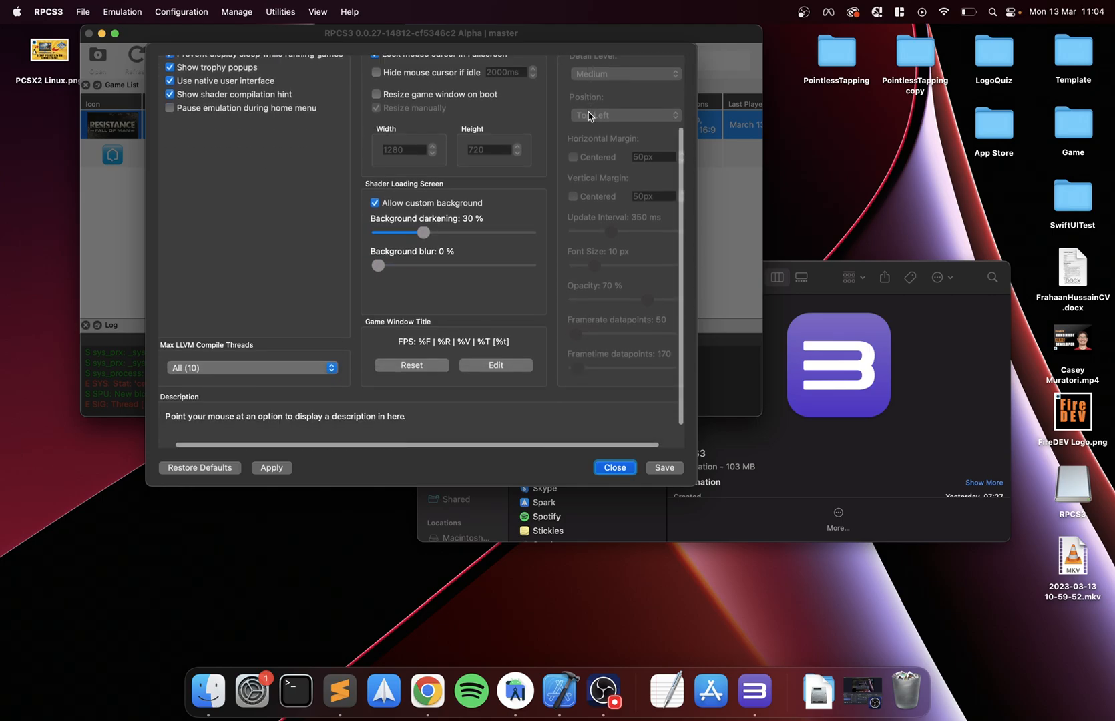
Step through the GUI, I/O and Audio settings, ending on the GPU settings
left_click(588, 63)
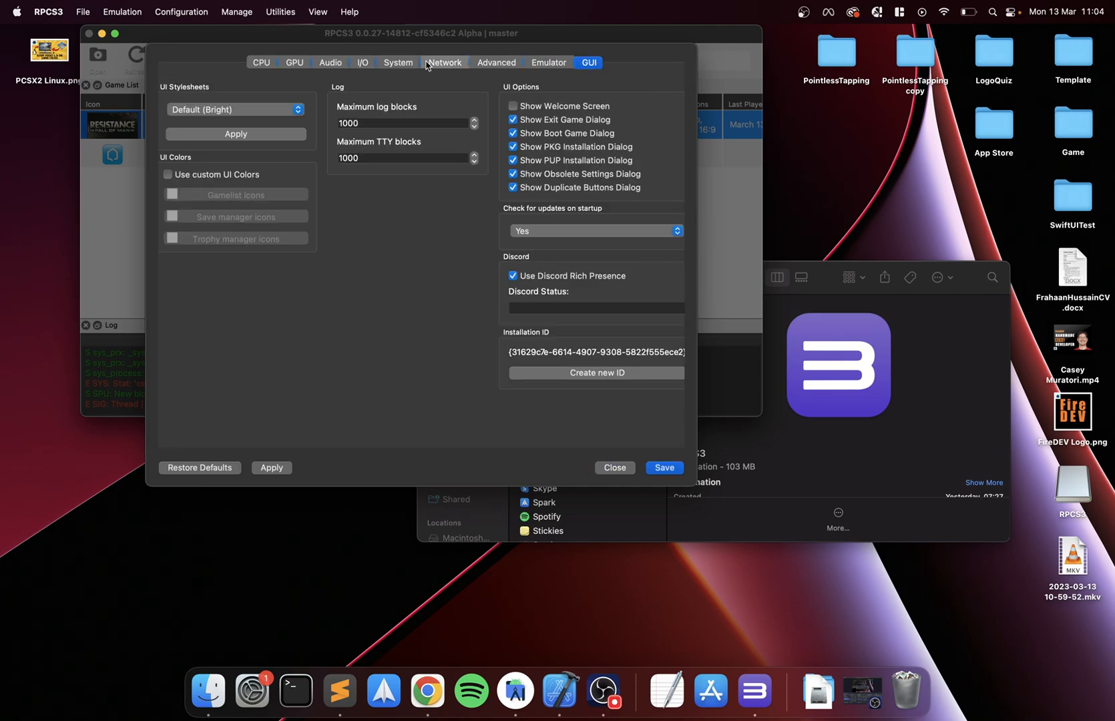
left_click(363, 63)
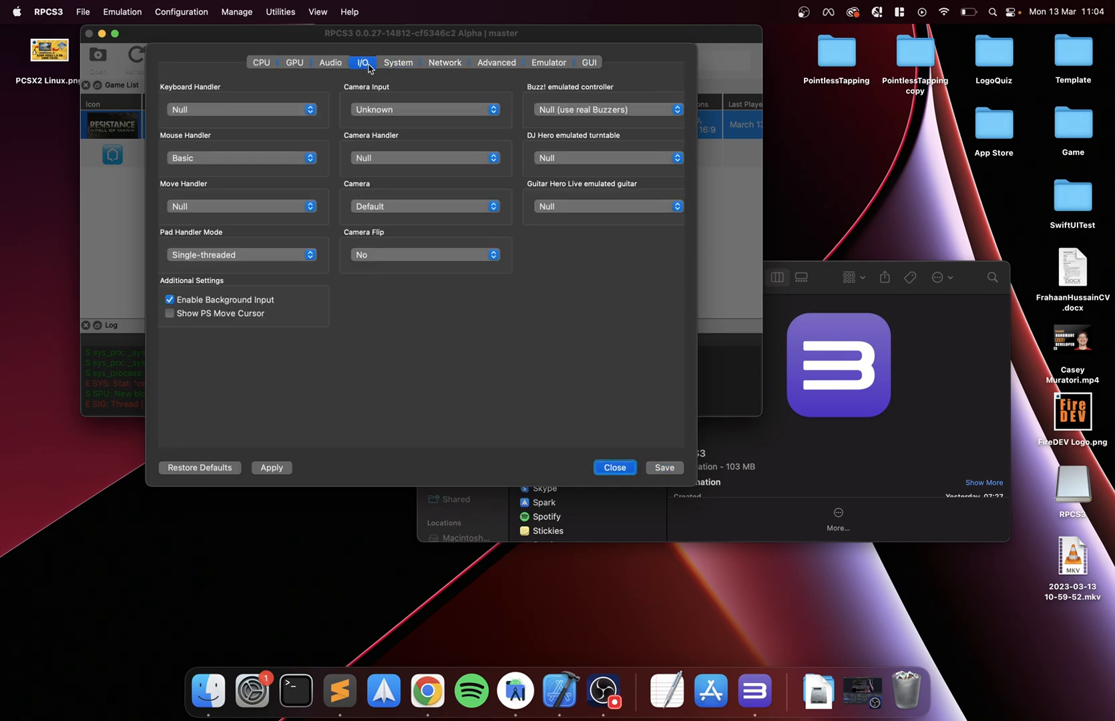
left_click(329, 63)
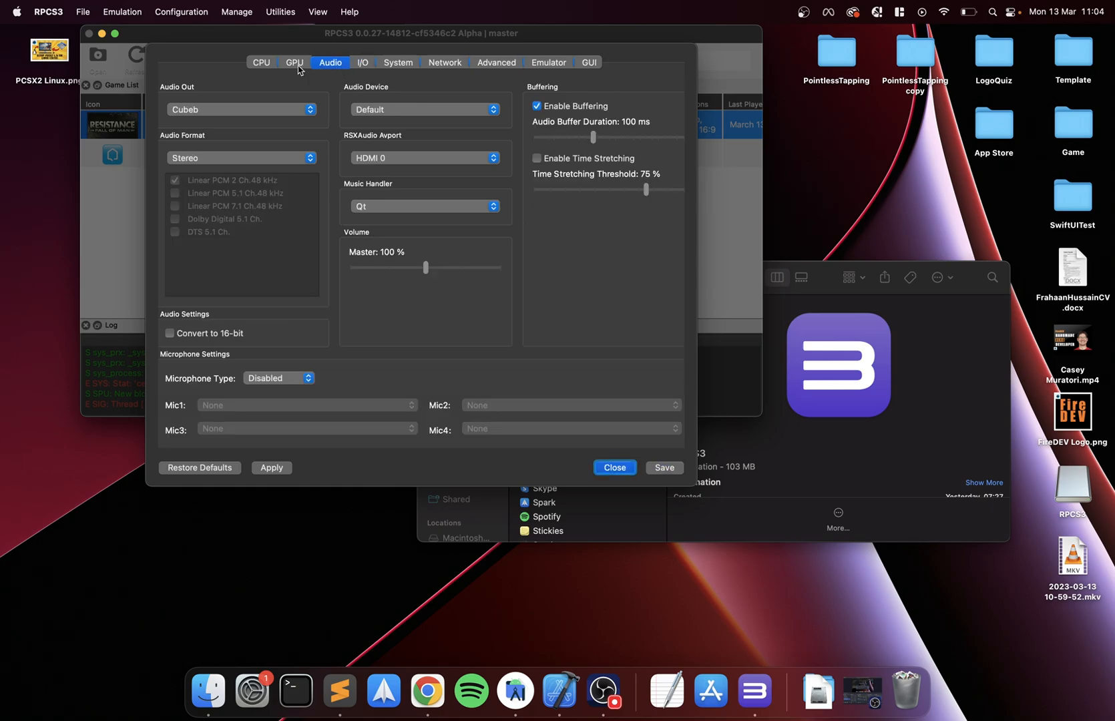
left_click(294, 62)
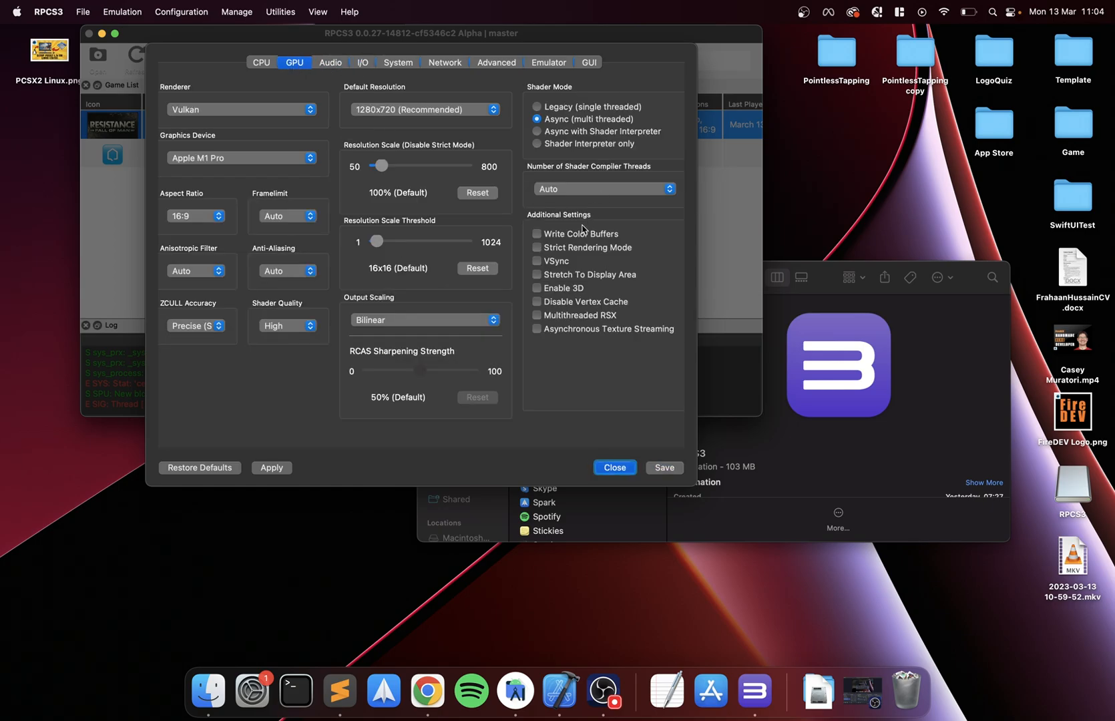
mouse_move(536, 395)
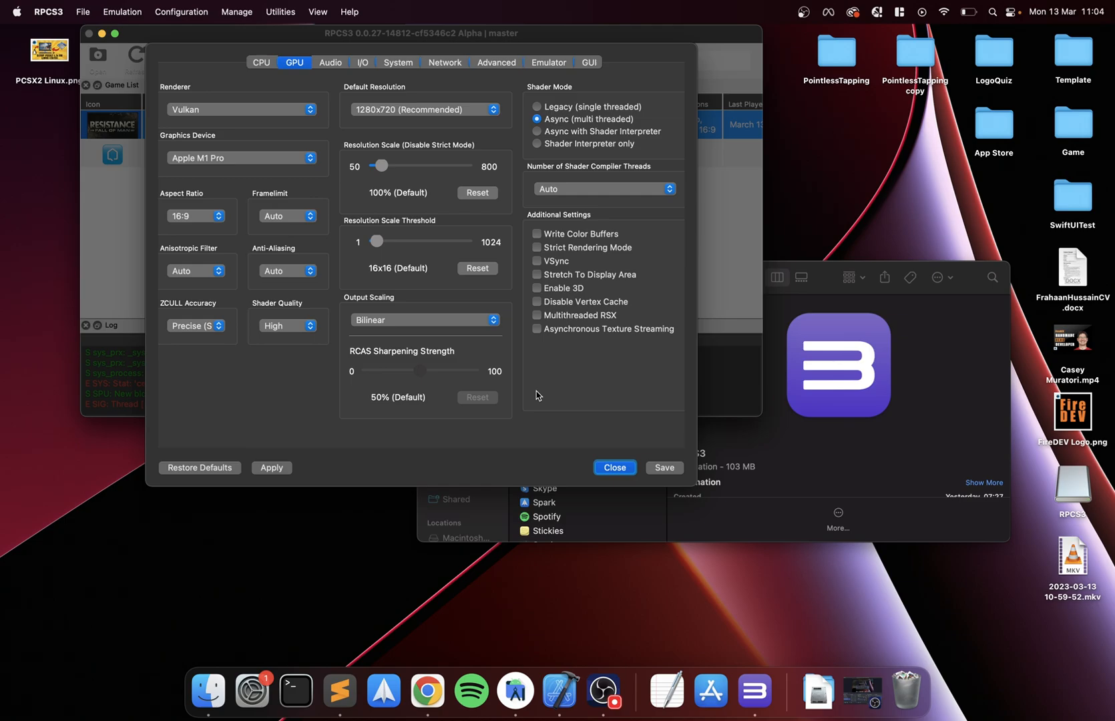